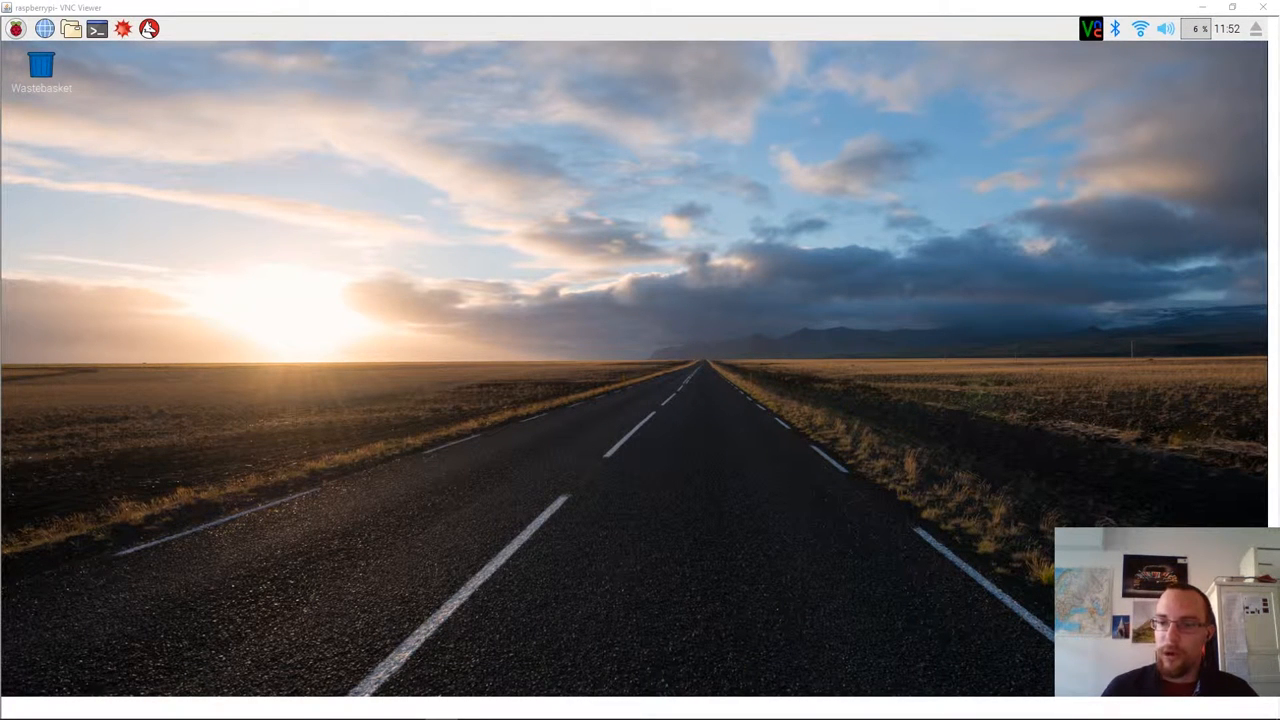
mouse_move(628, 488)
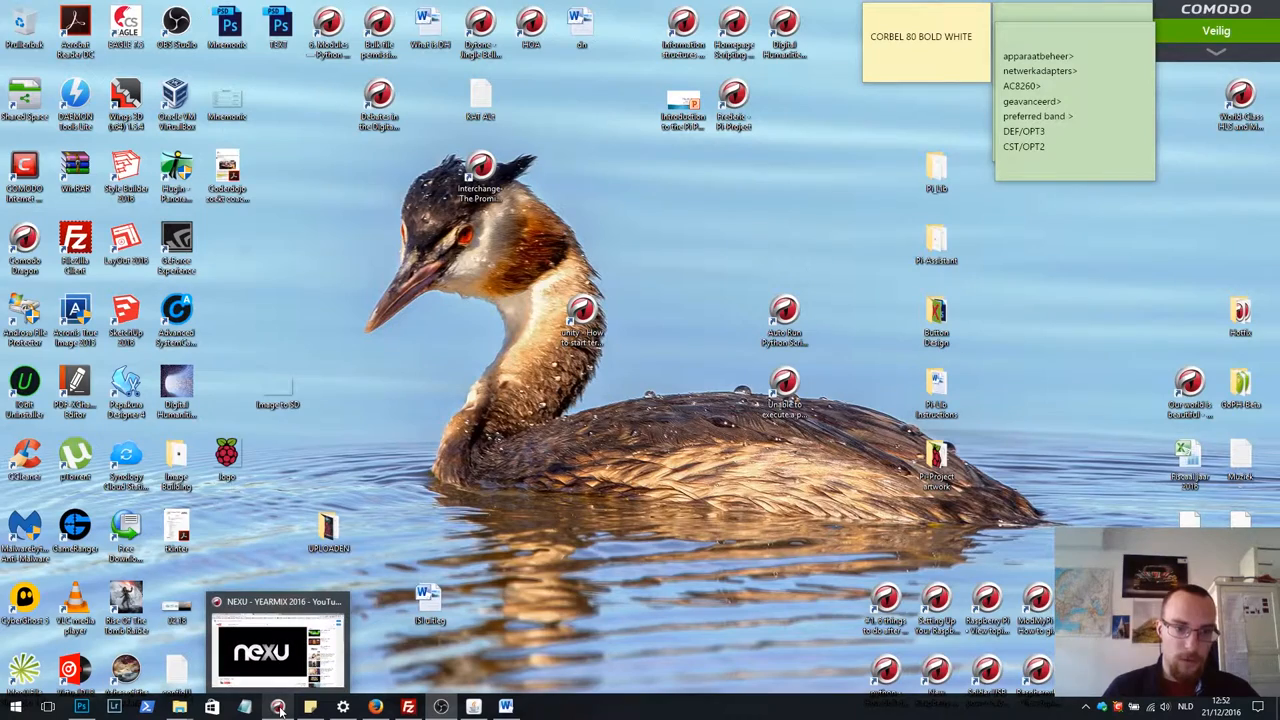
Download Pi-Assistant.zip from OneDrive via the pi-project.be software page's Download link.
click(278, 708)
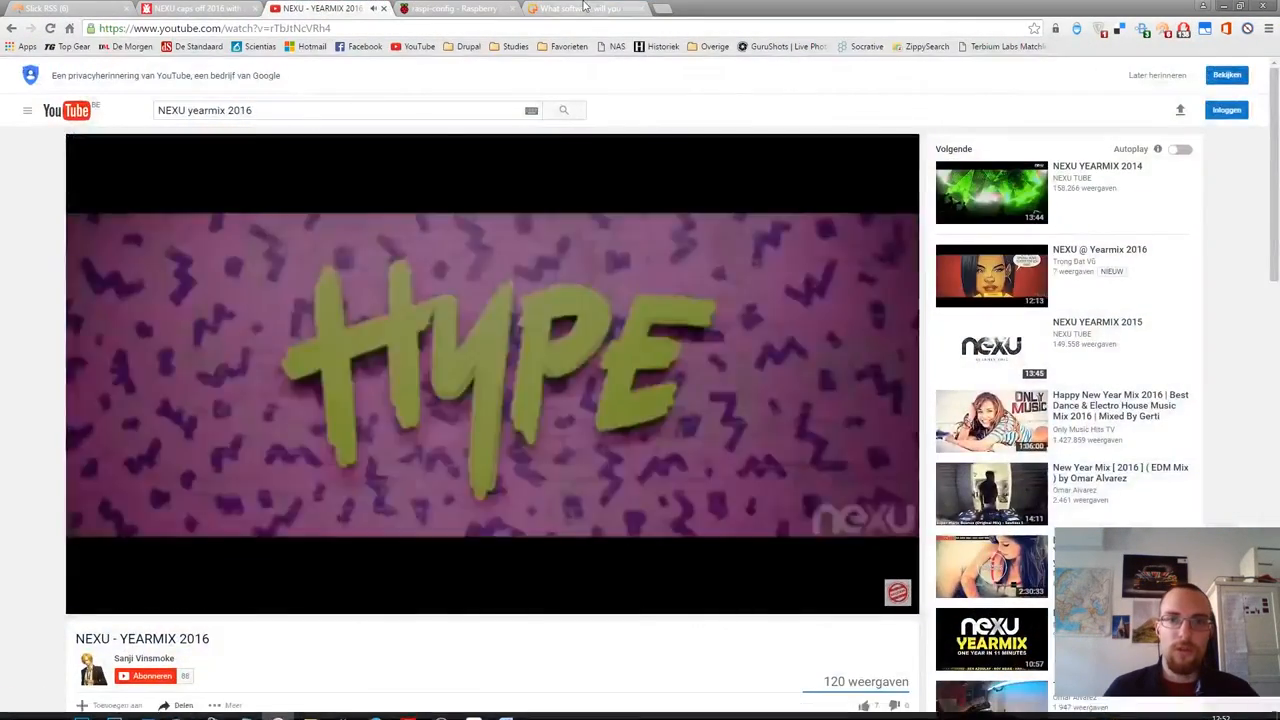
click(580, 8)
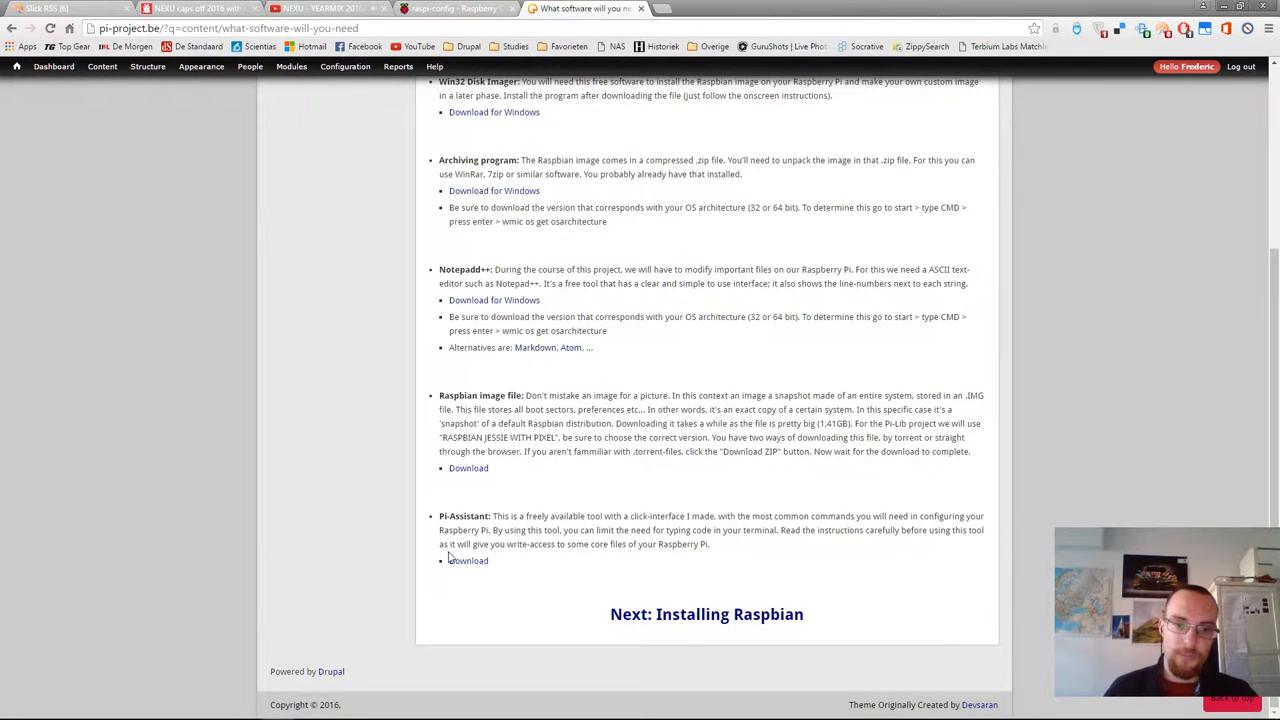
click(468, 560)
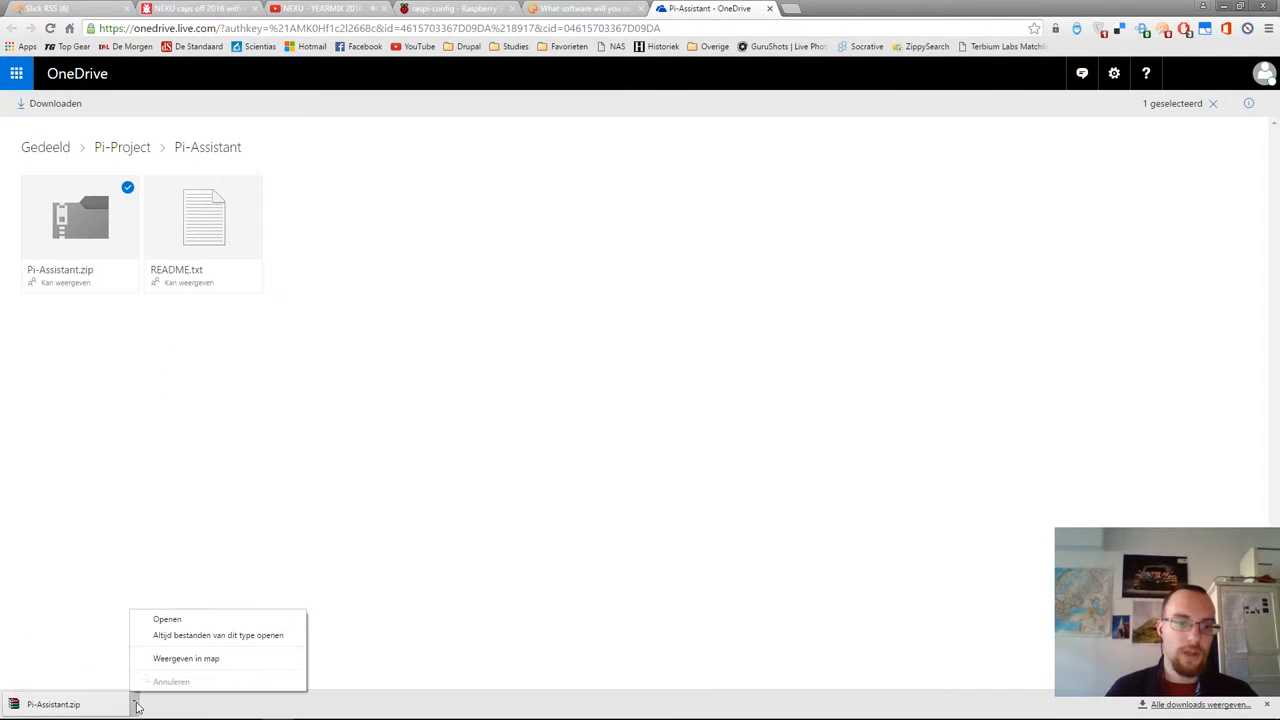
Move Pi-Assistant.zip to the MOBA (F:) drive and extract it there with WinRAR's Extract Here.
click(186, 658)
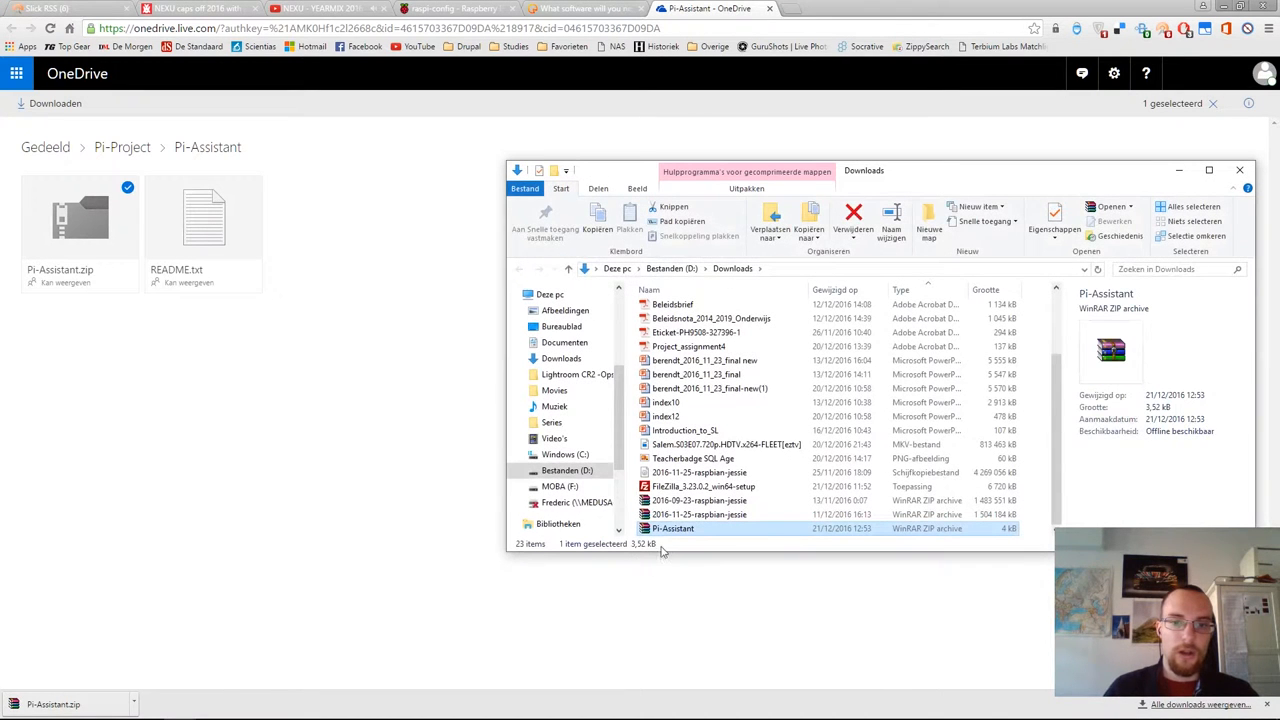
right_click(672, 528)
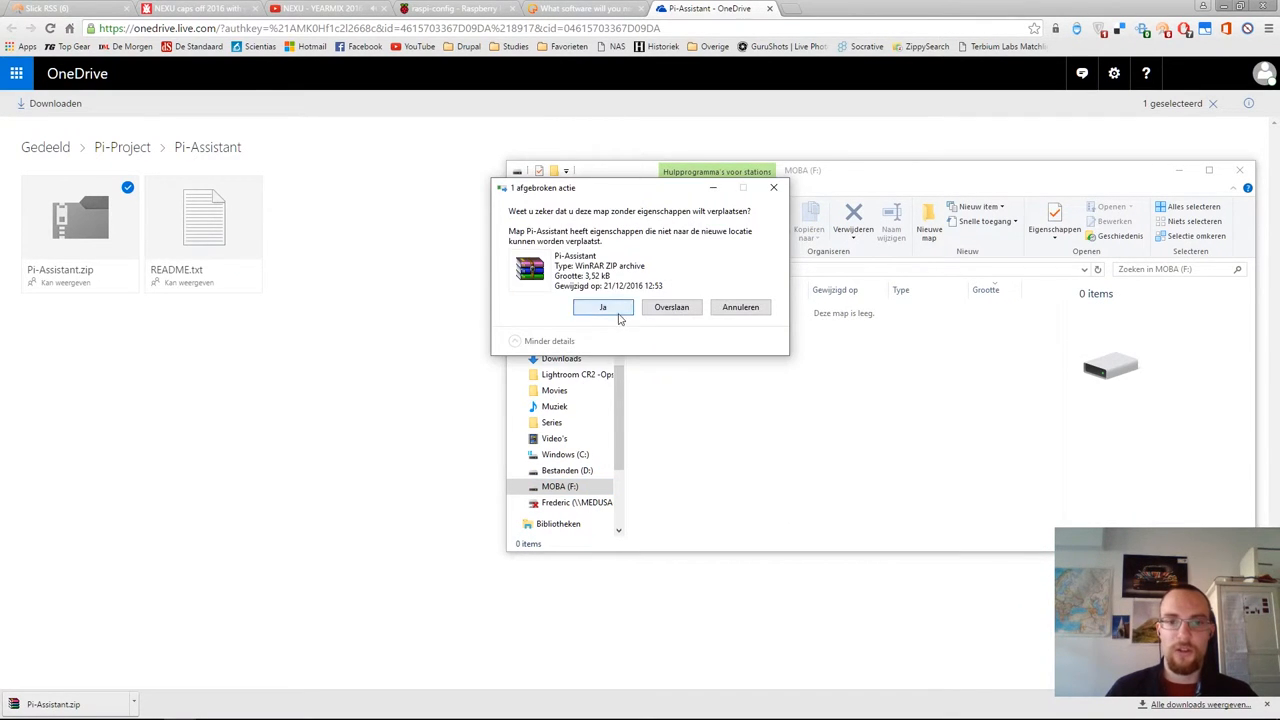
click(602, 308)
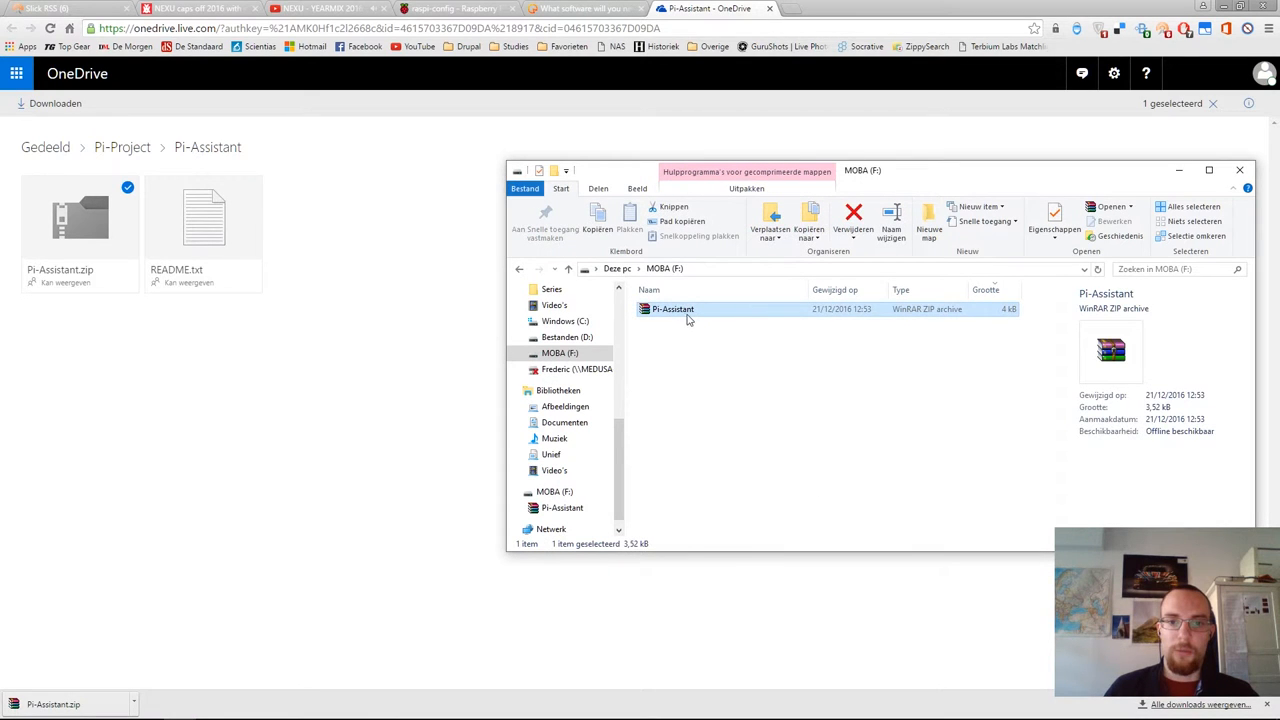
right_click(672, 308)
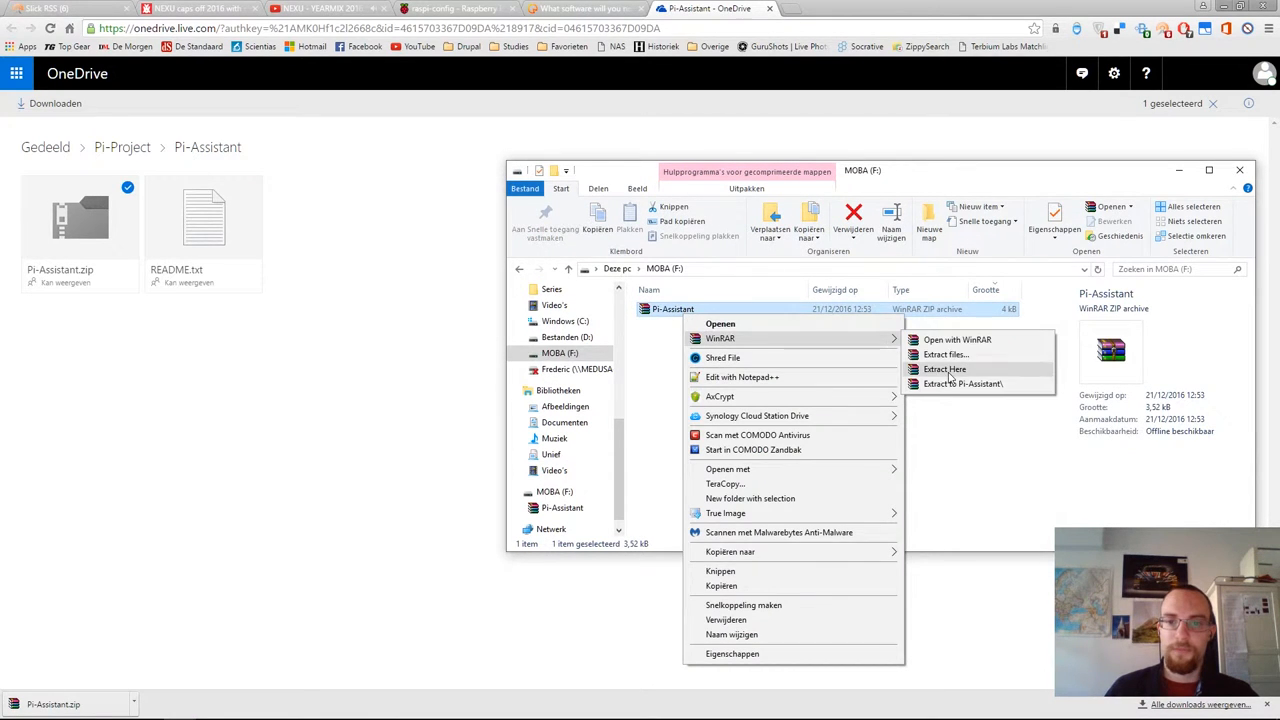
click(944, 368)
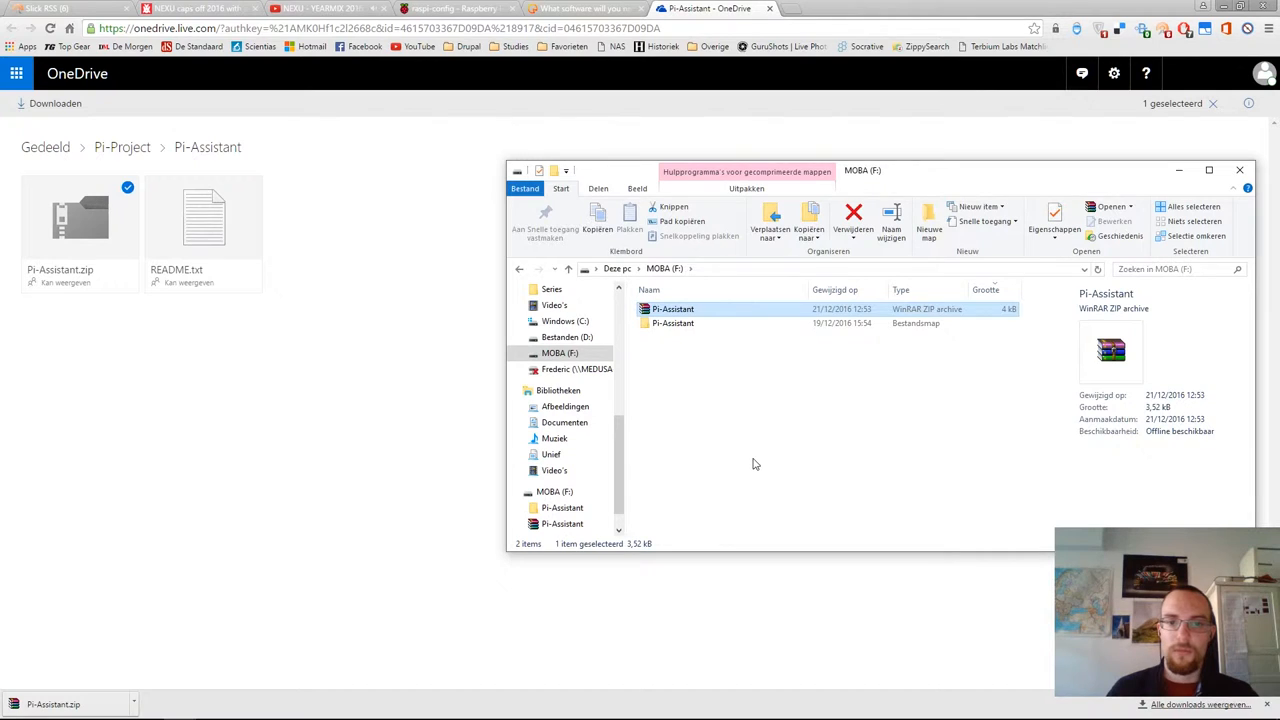
double_click(672, 324)
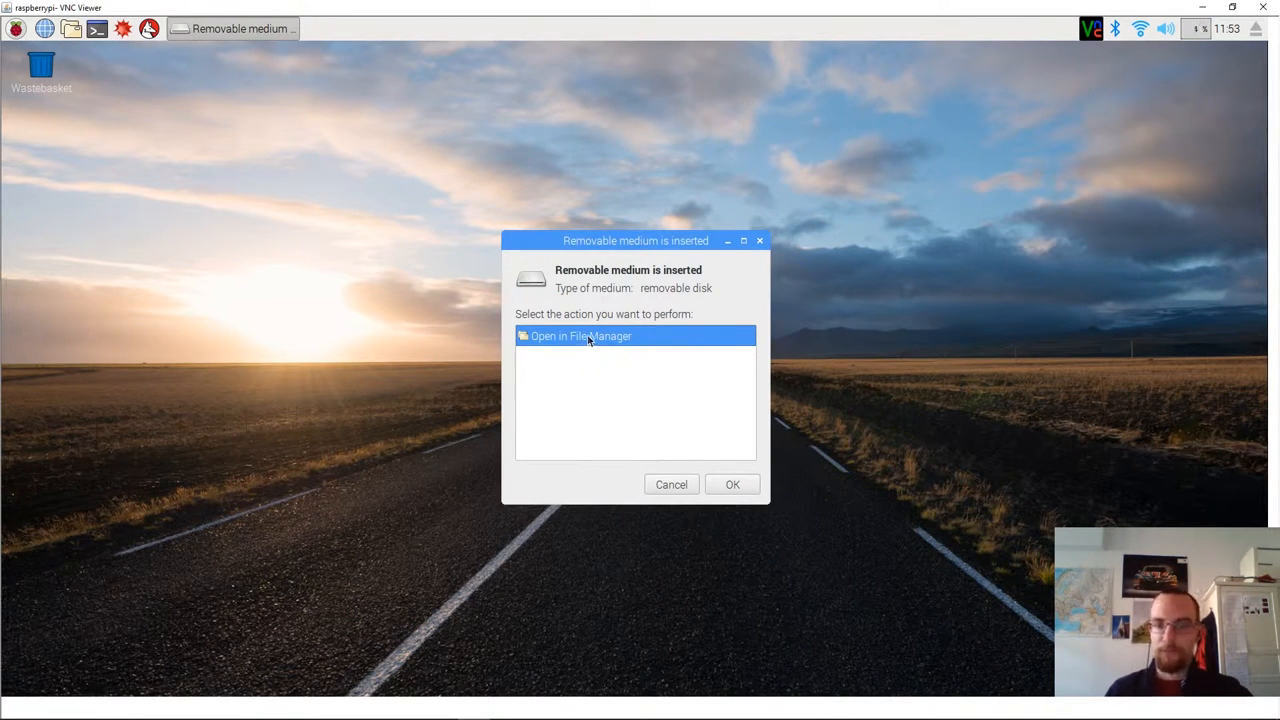
Copy the Pi-Assistant folder from the MOBA stick to the Pi desktop and close the stick's window.
click(732, 484)
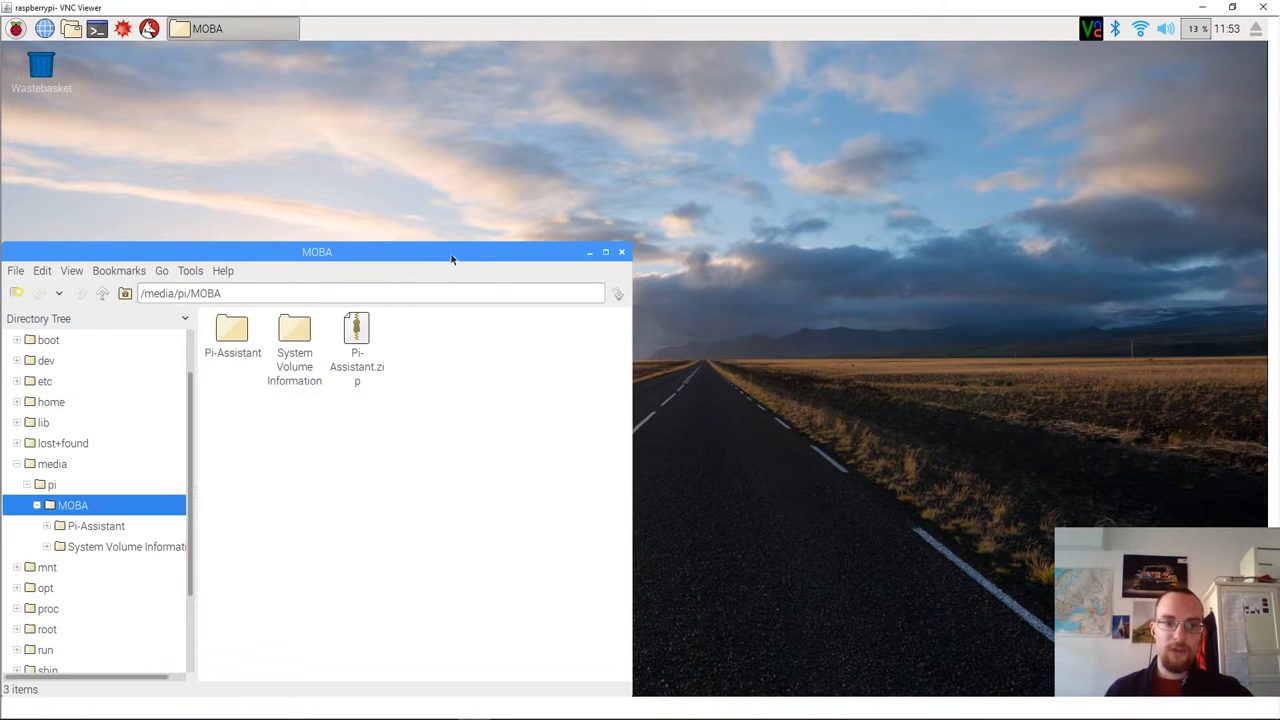
drag(316, 252, 640, 148)
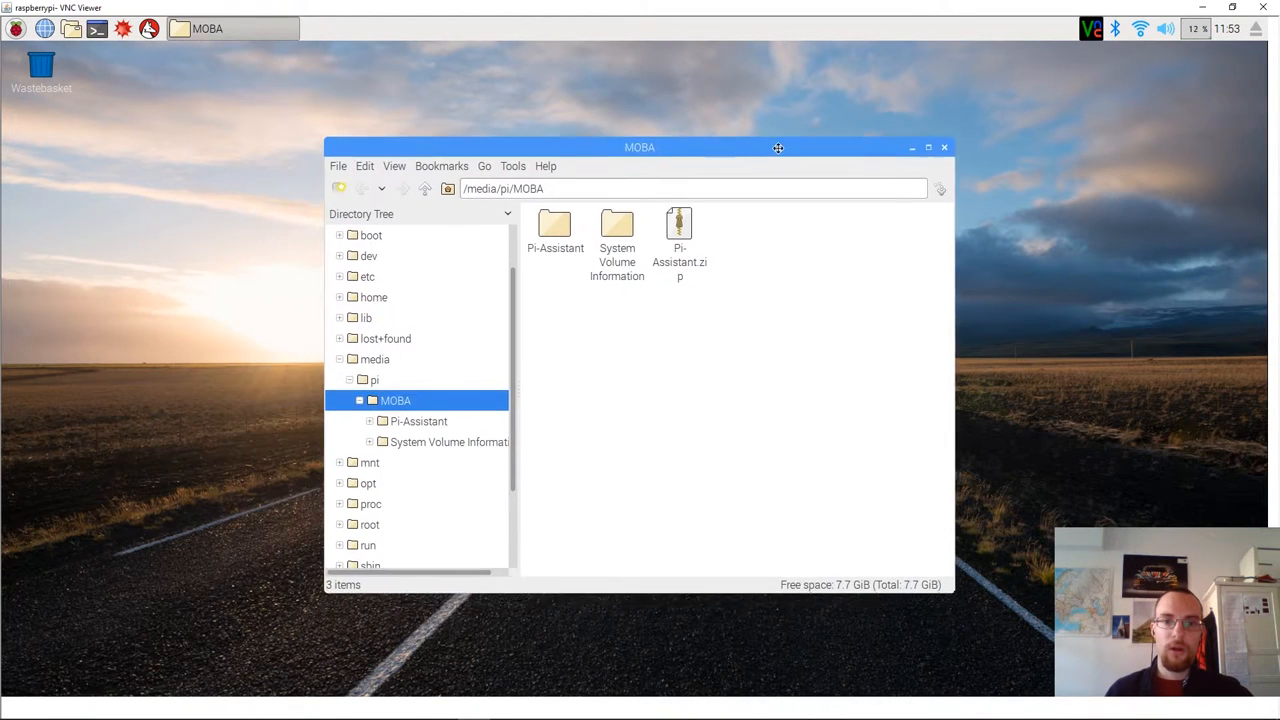
click(560, 224)
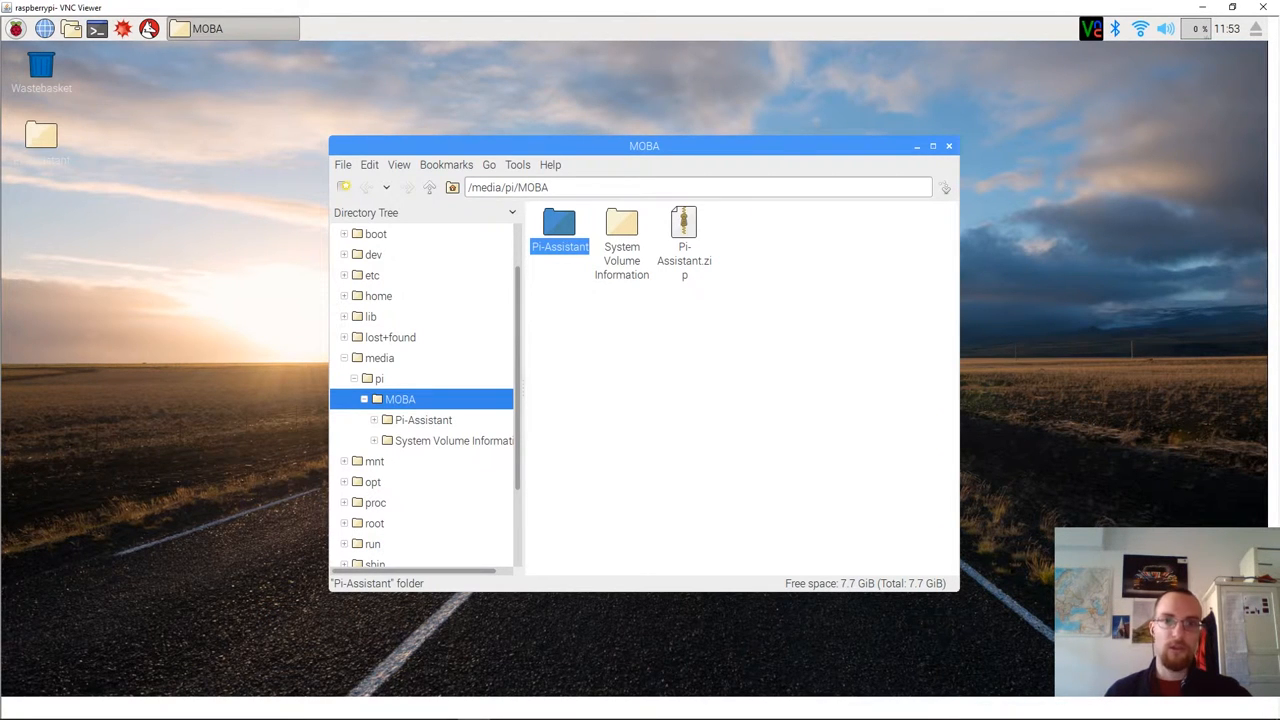
click(948, 146)
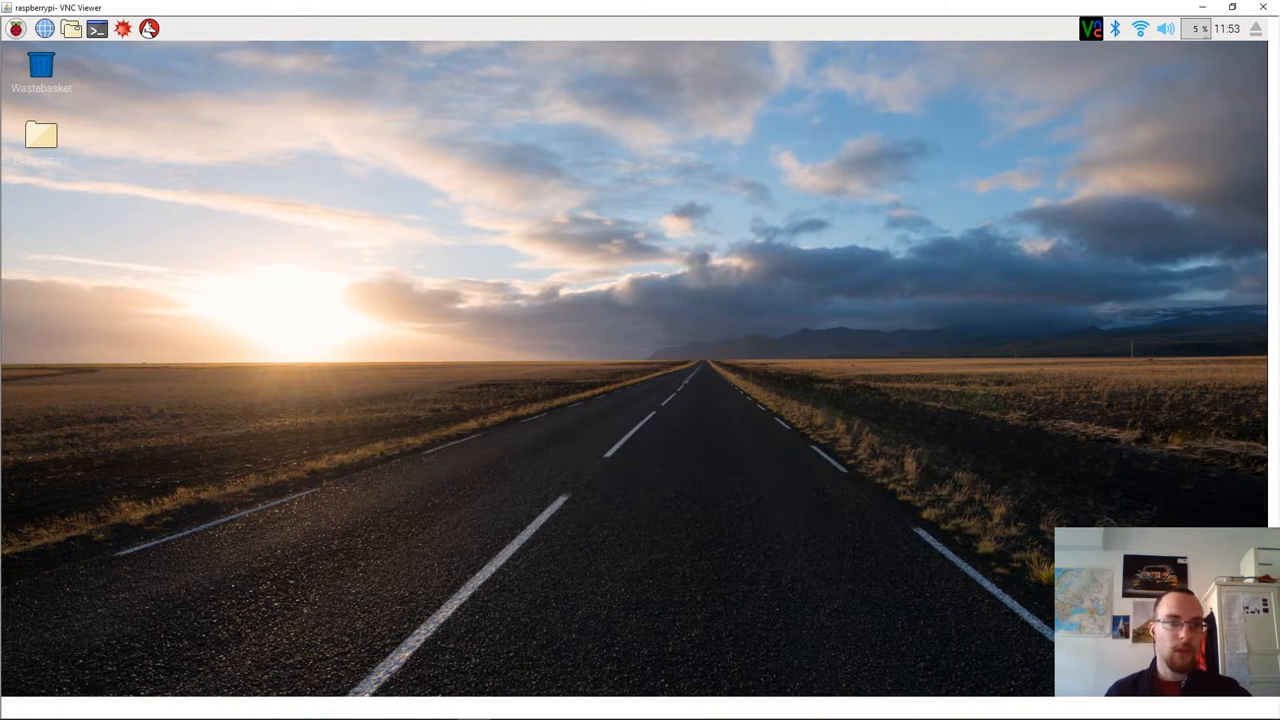
View Pi-Assistant.py's code in IDLE from the desktop Pi-Assistant folder, then close the editor.
double_click(40, 136)
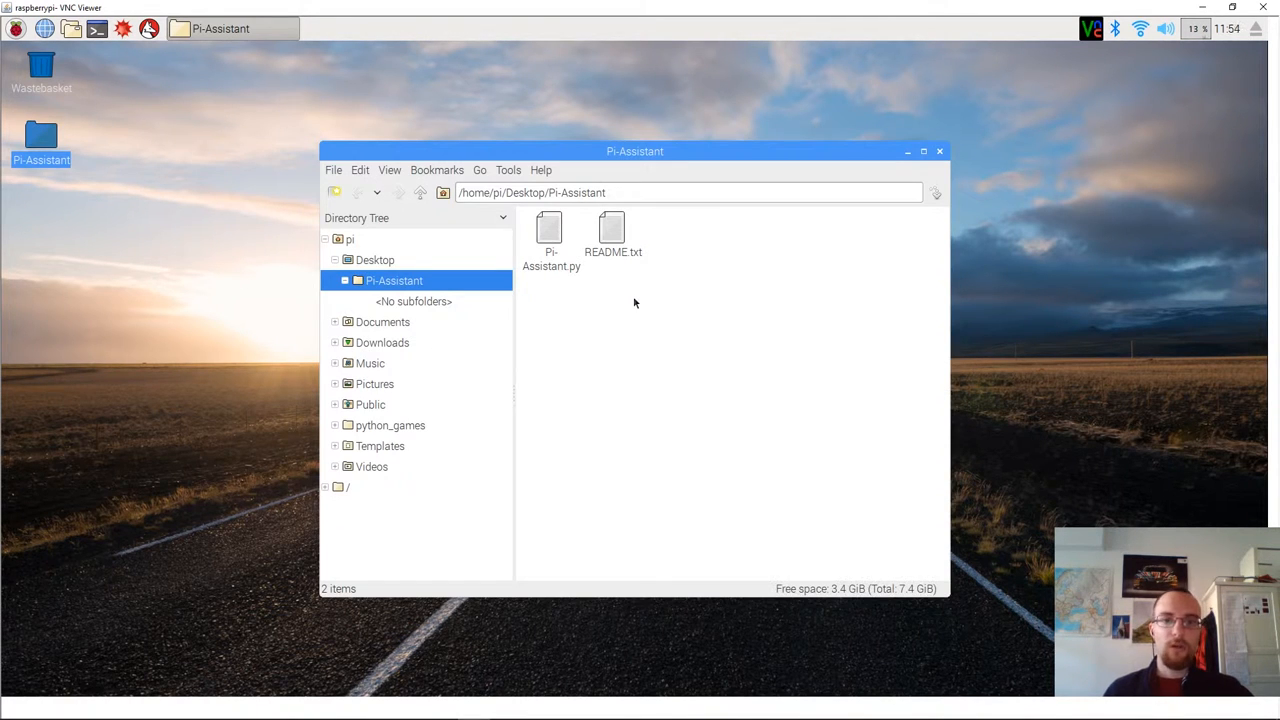
mouse_move(568, 280)
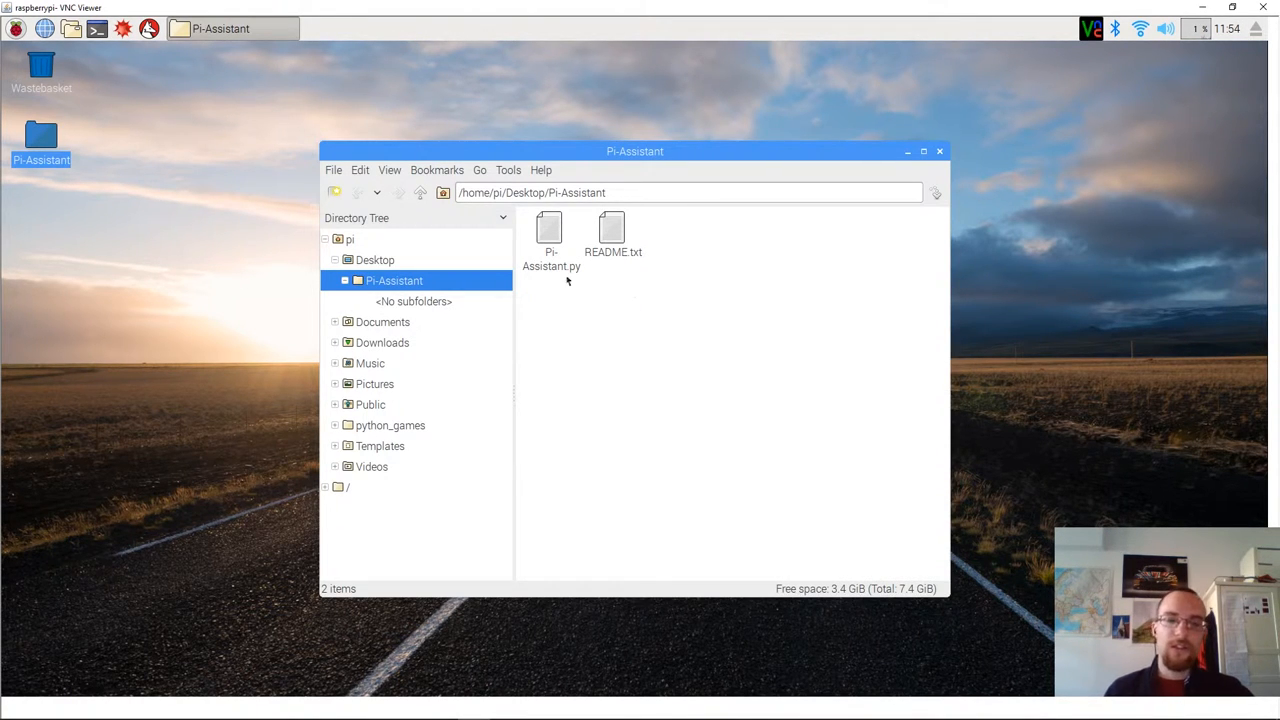
mouse_move(552, 236)
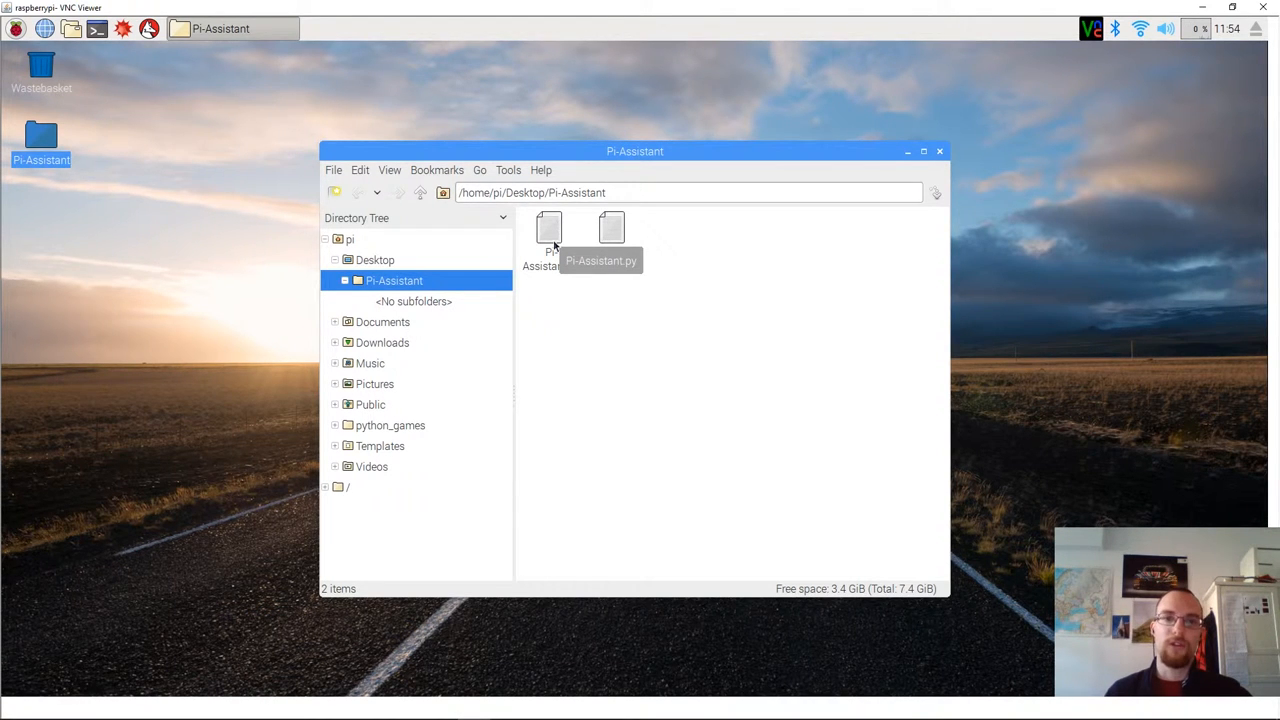
click(548, 236)
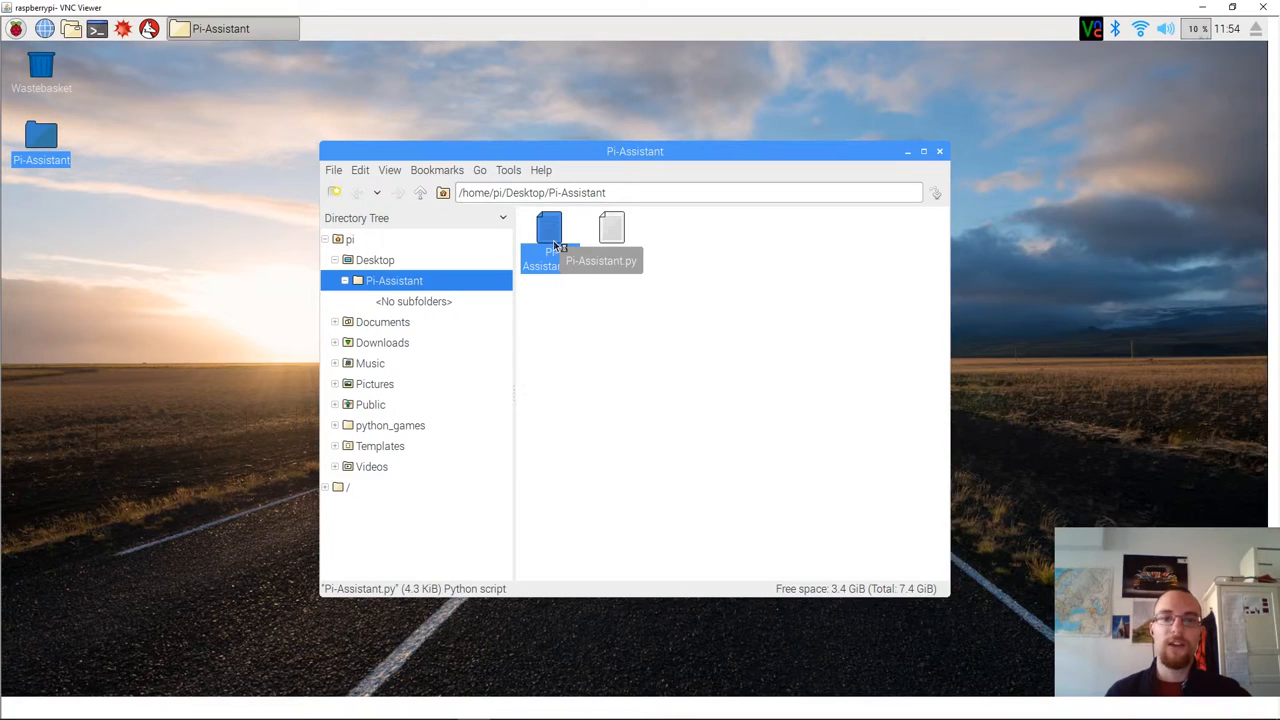
double_click(548, 230)
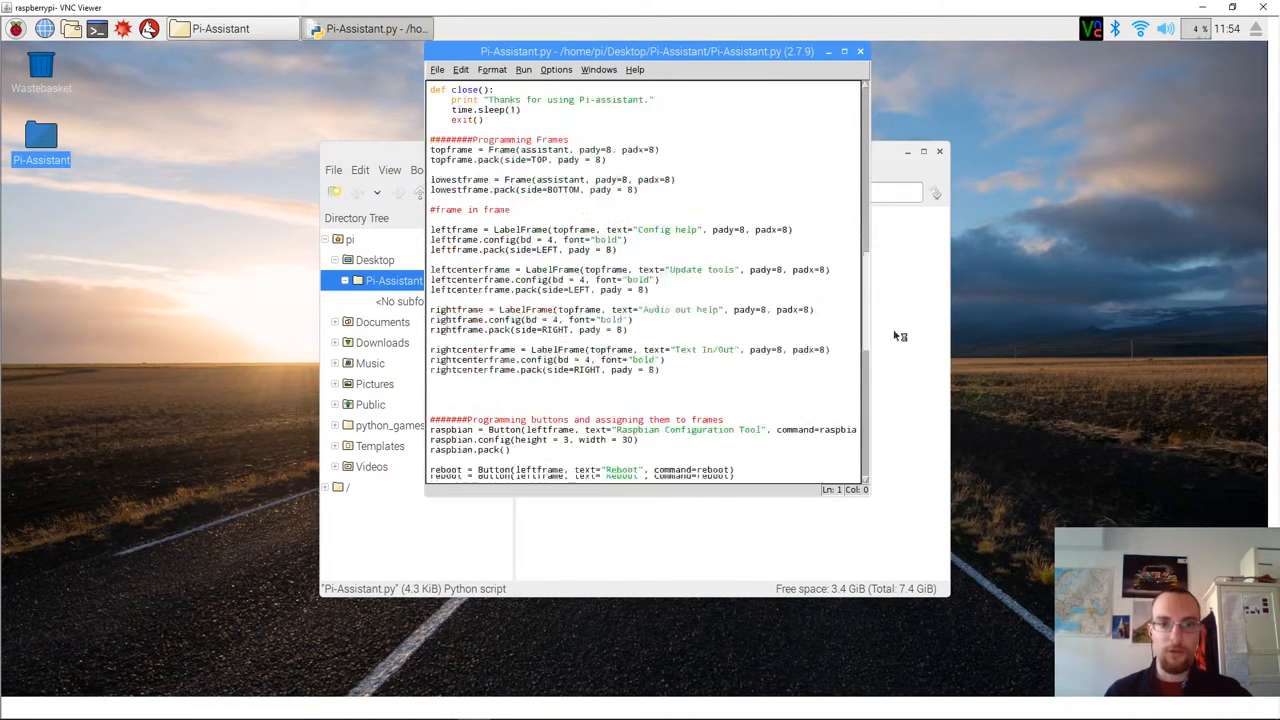
scroll(down, 3)
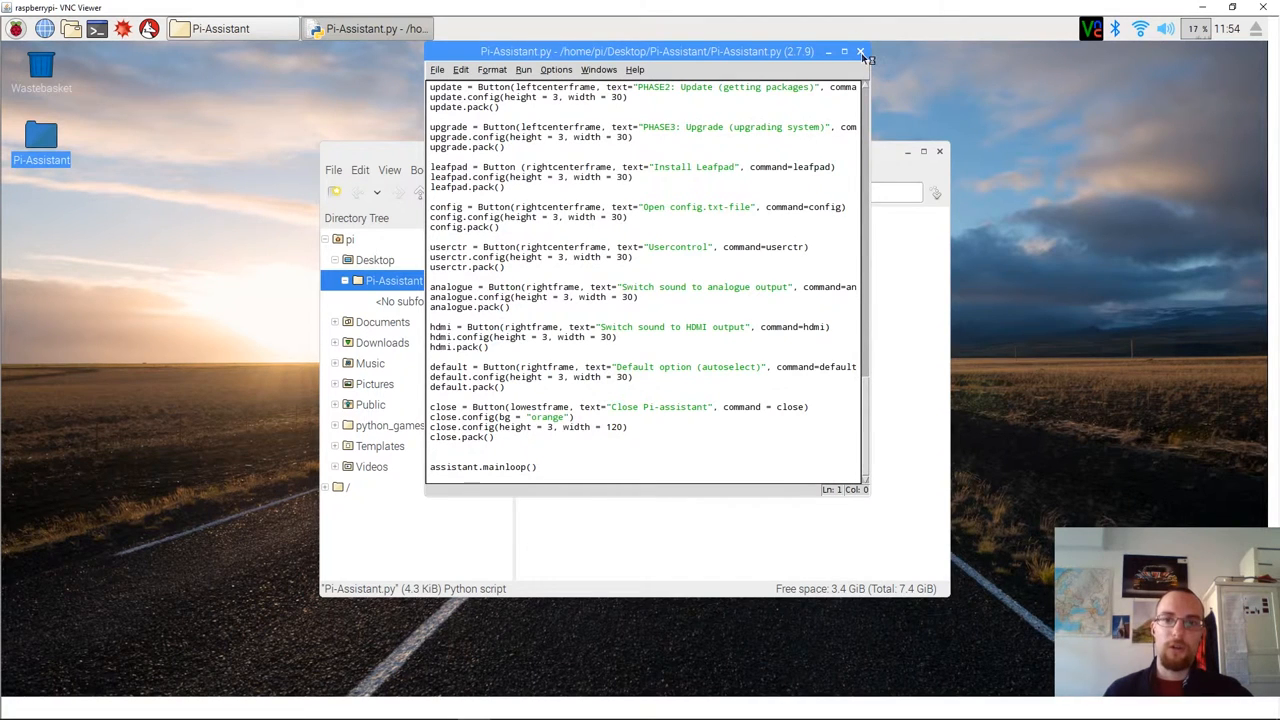
click(860, 52)
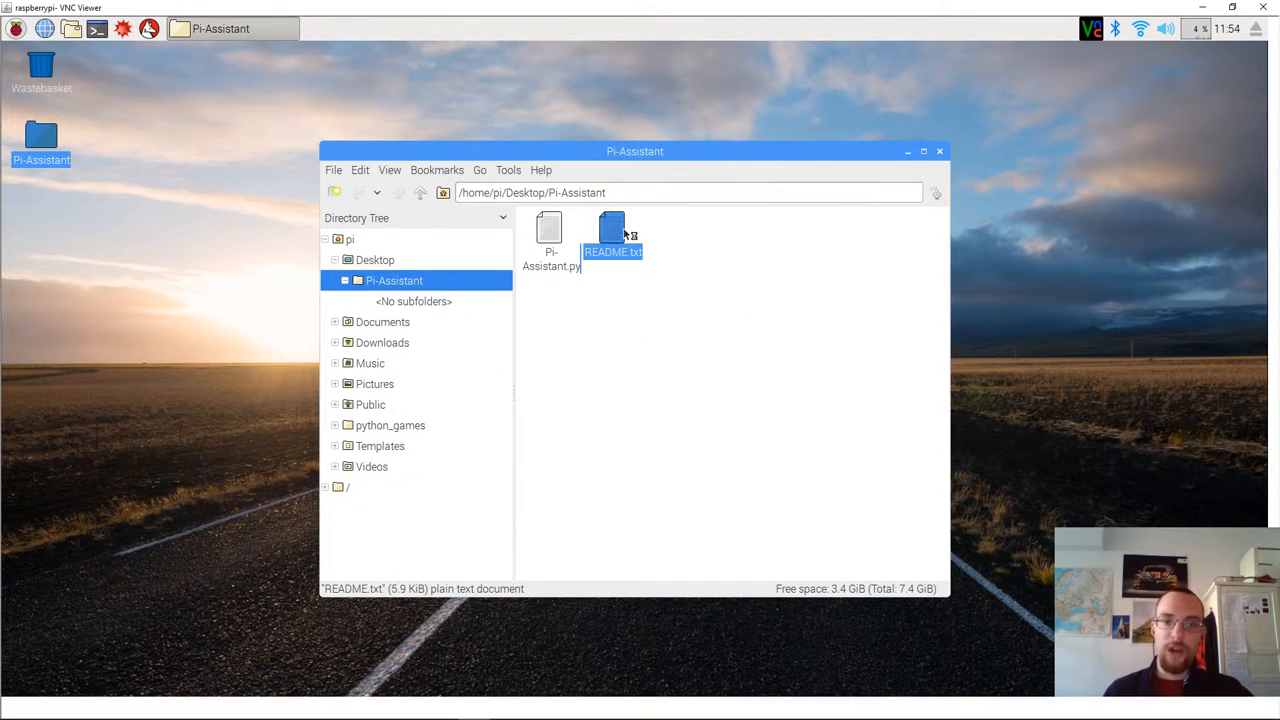
double_click(612, 236)
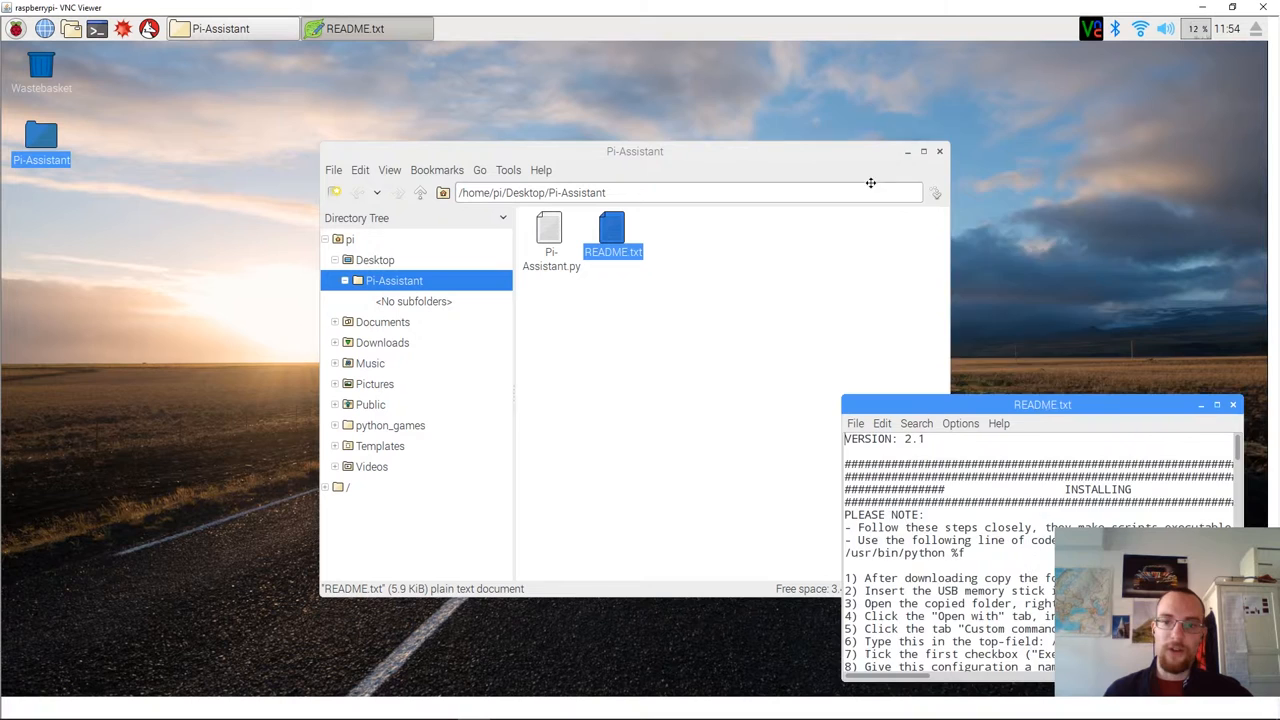
drag(1042, 404, 862, 114)
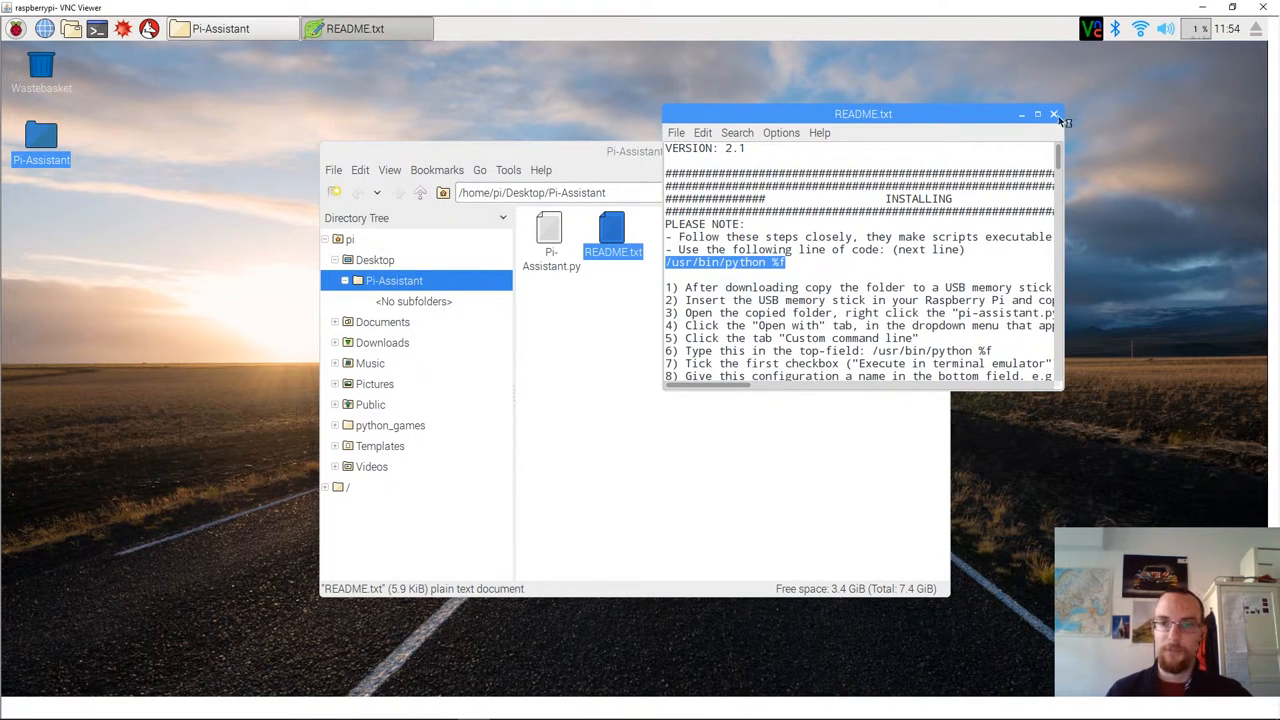
click(1052, 114)
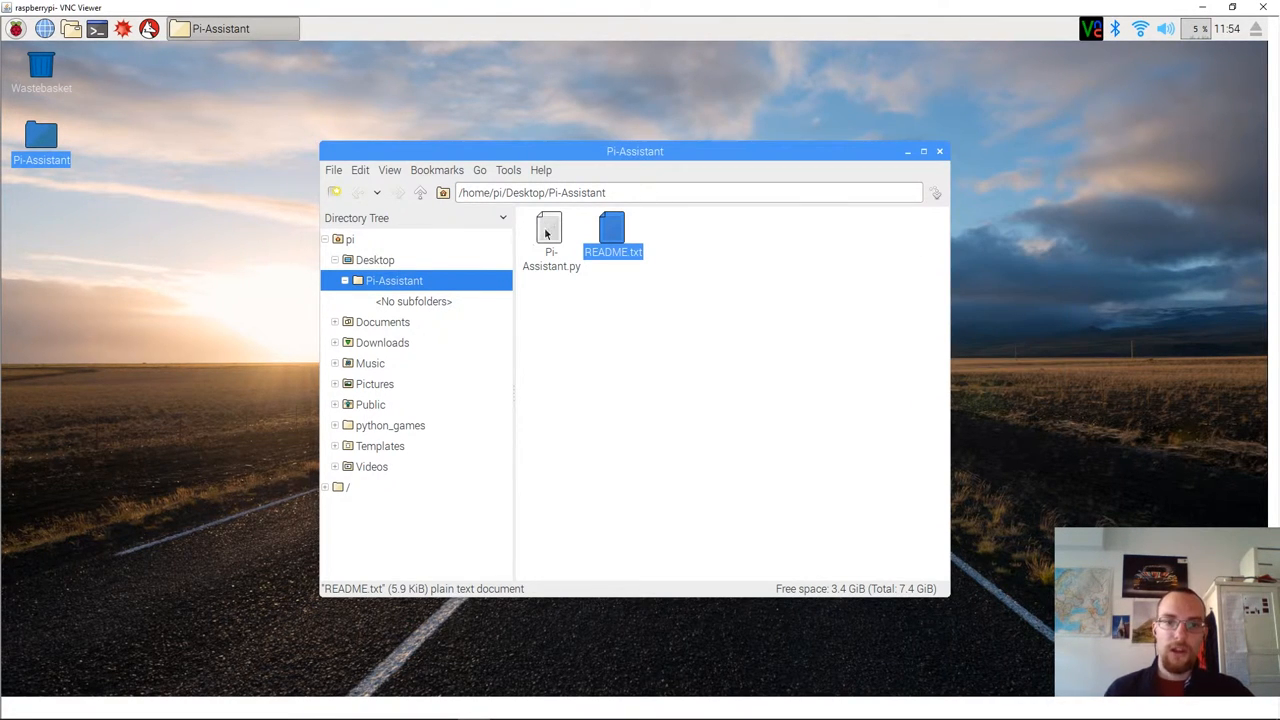
Choose a custom application for Pi-Assistant.py with command line /usr/bin/python %f.
click(550, 230)
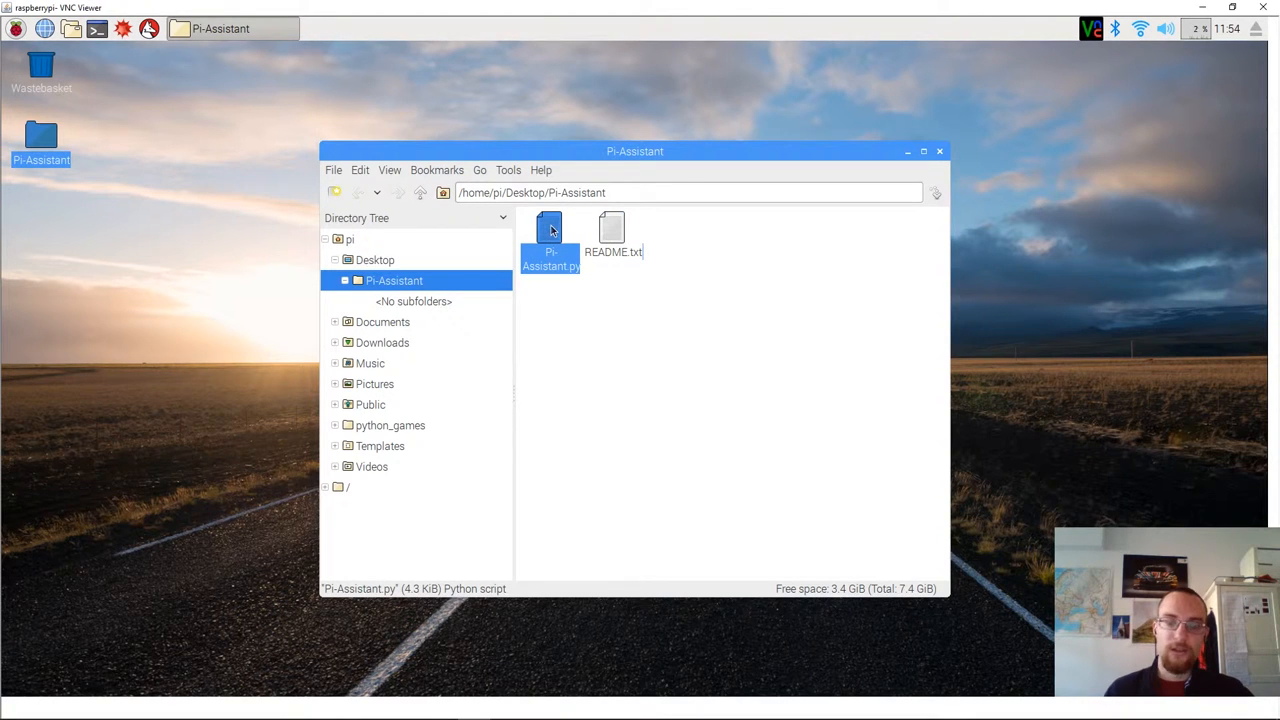
right_click(550, 240)
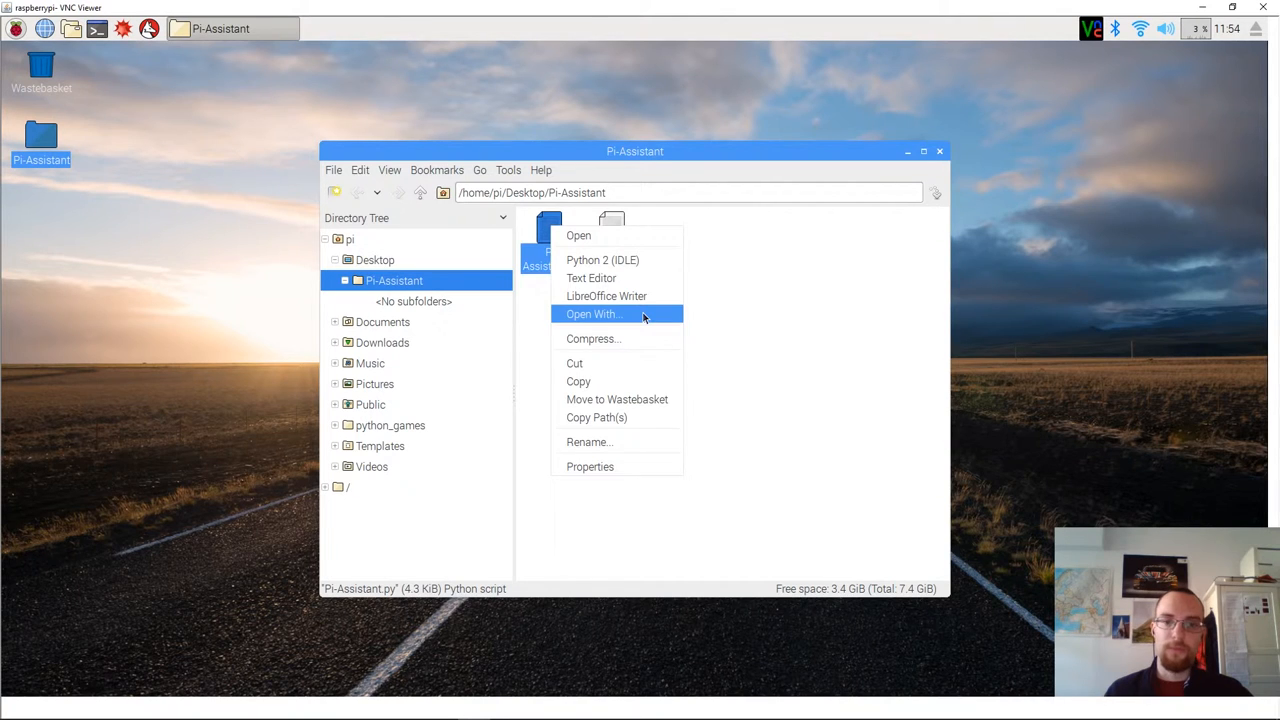
click(592, 314)
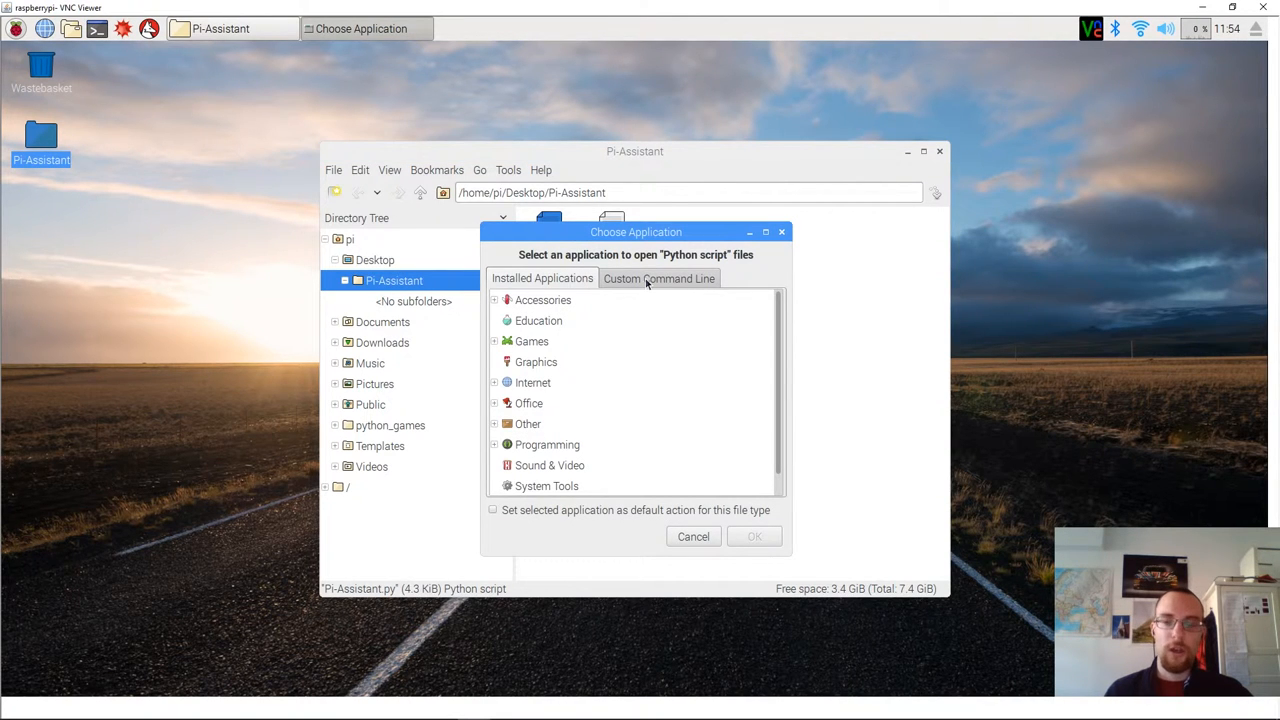
mouse_move(660, 278)
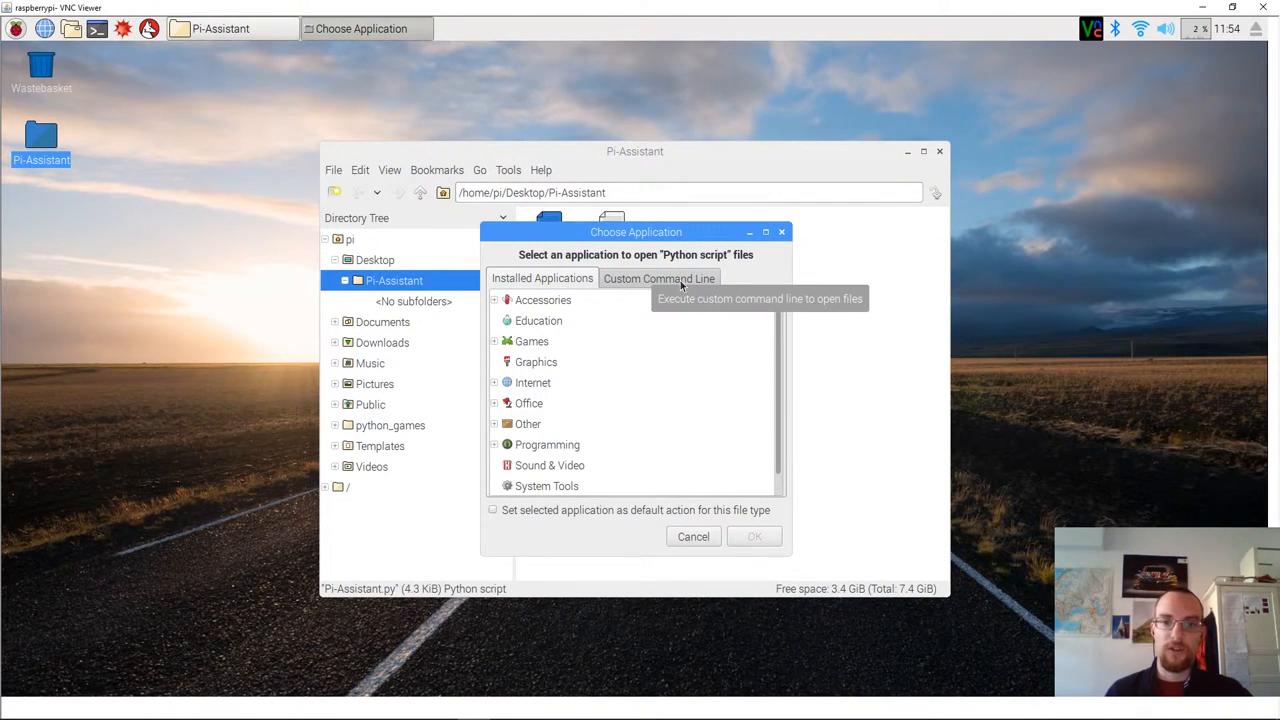
click(660, 278)
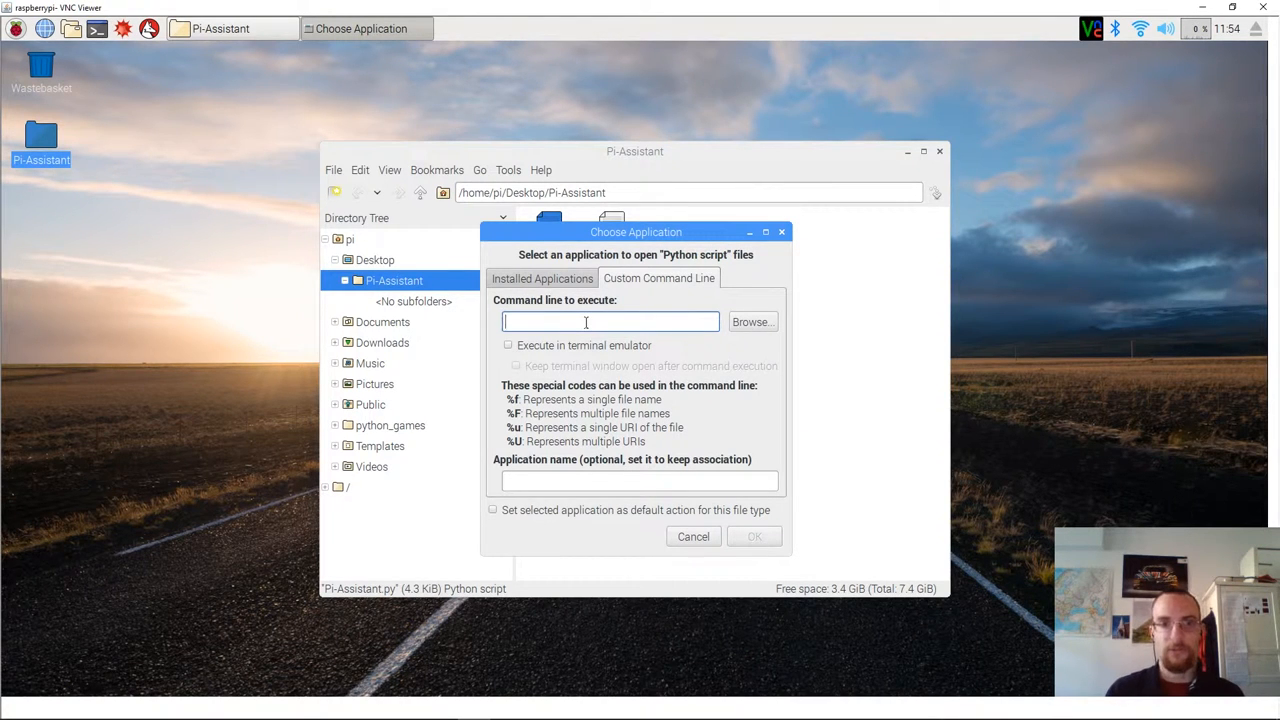
text(/usr/bin/python %f)
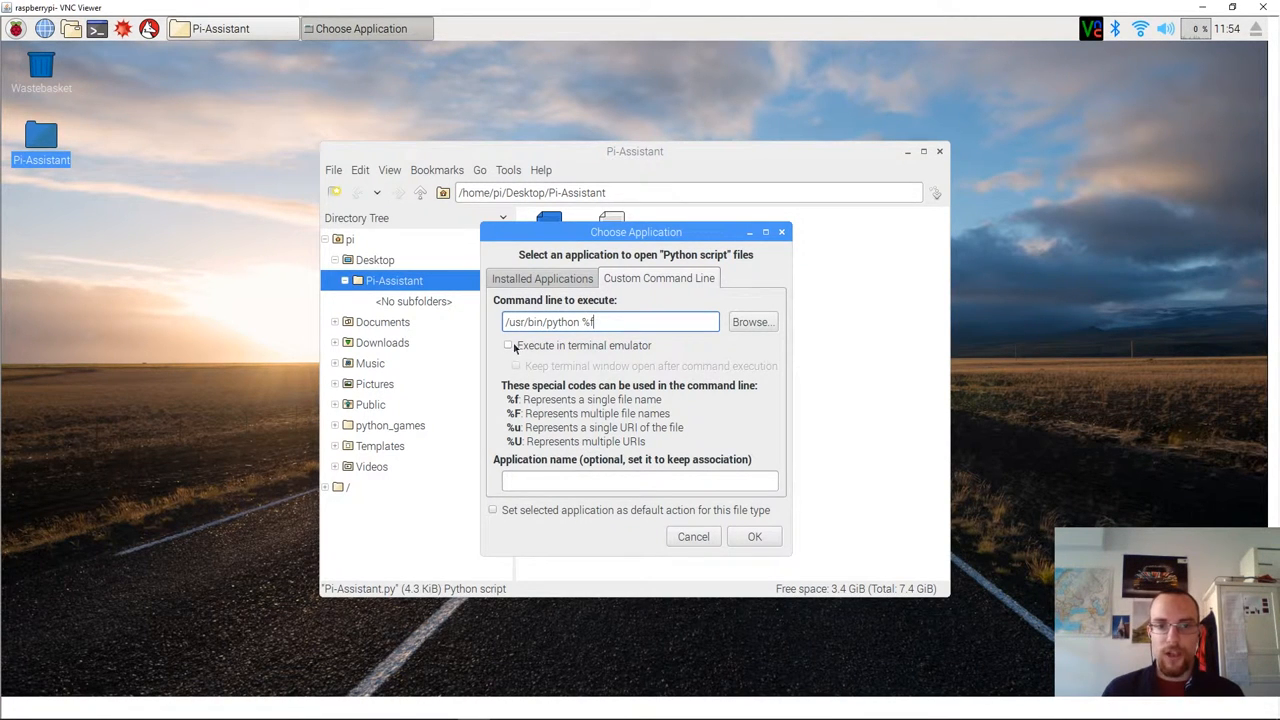
Run it in a terminal emulator, set it as default, name it Run Python and confirm.
click(508, 344)
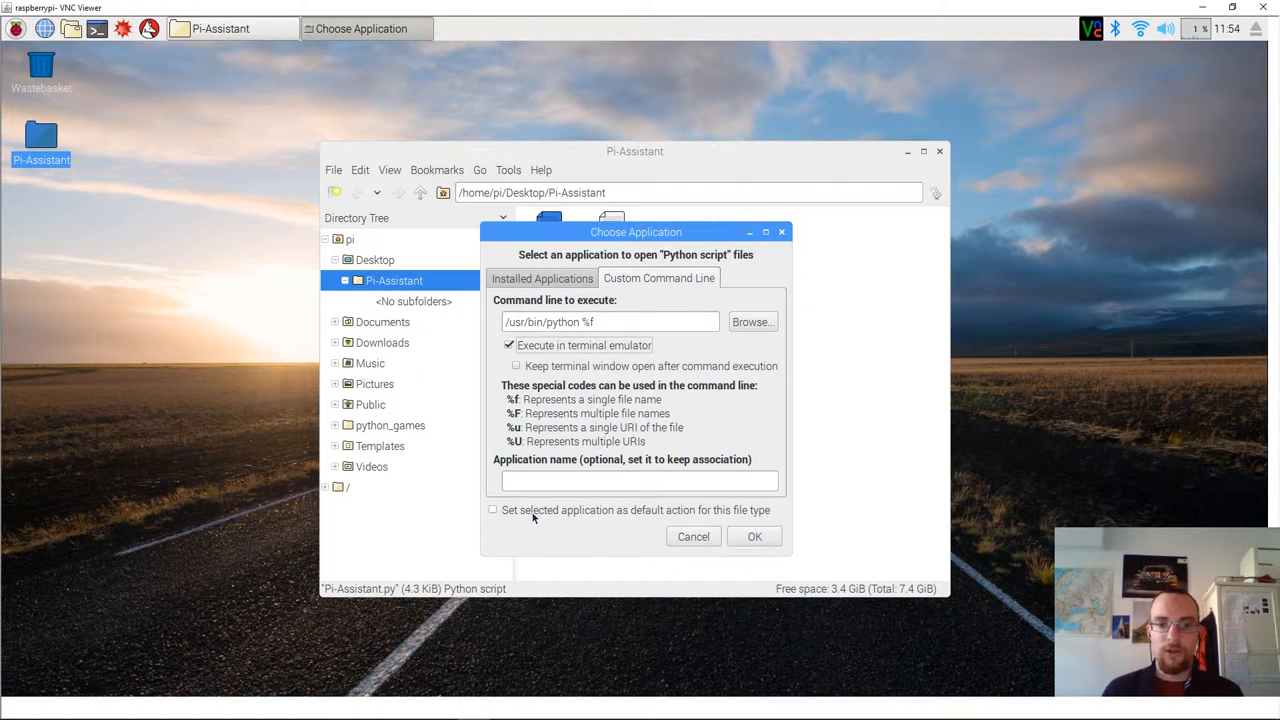
click(492, 510)
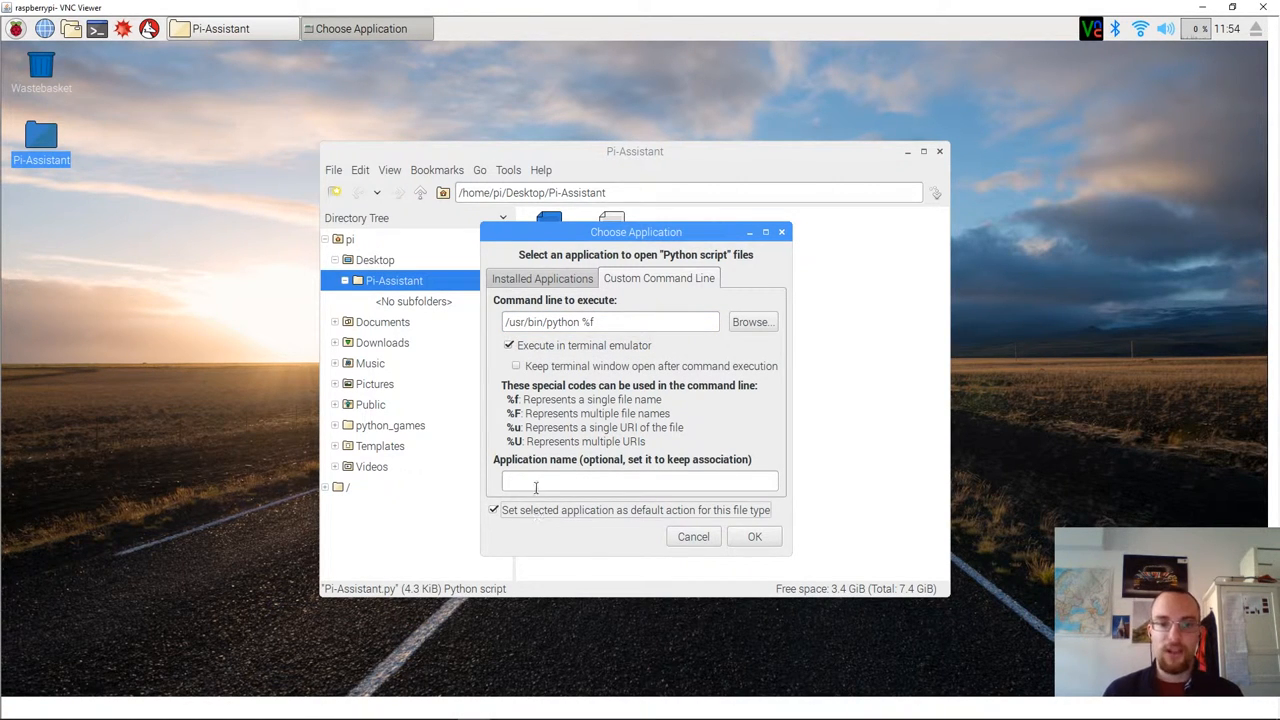
click(640, 480)
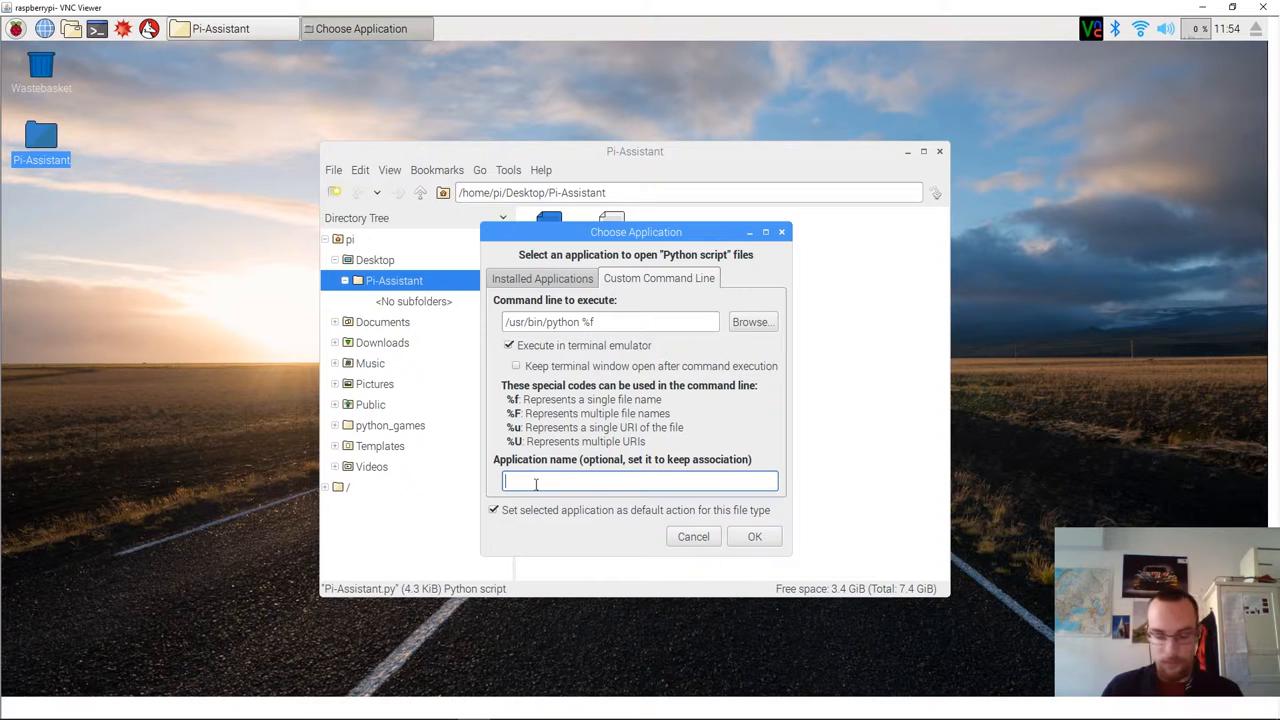
text(Run)
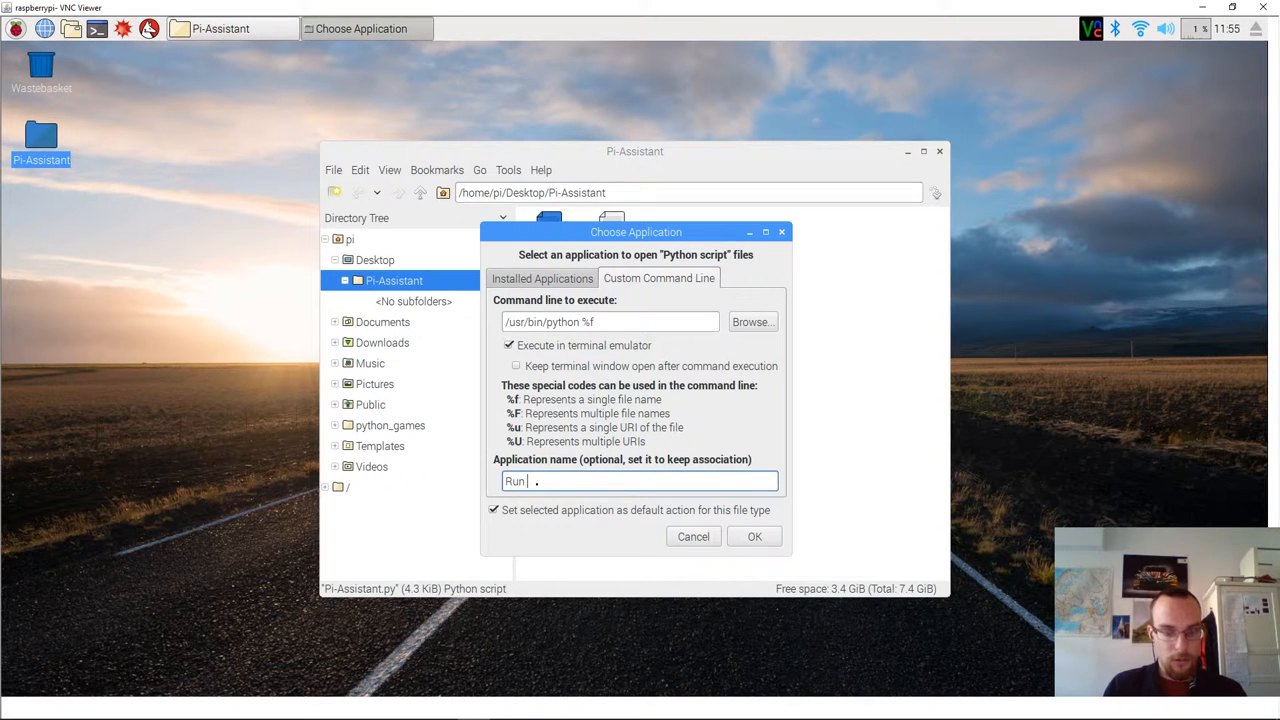
text(Python)
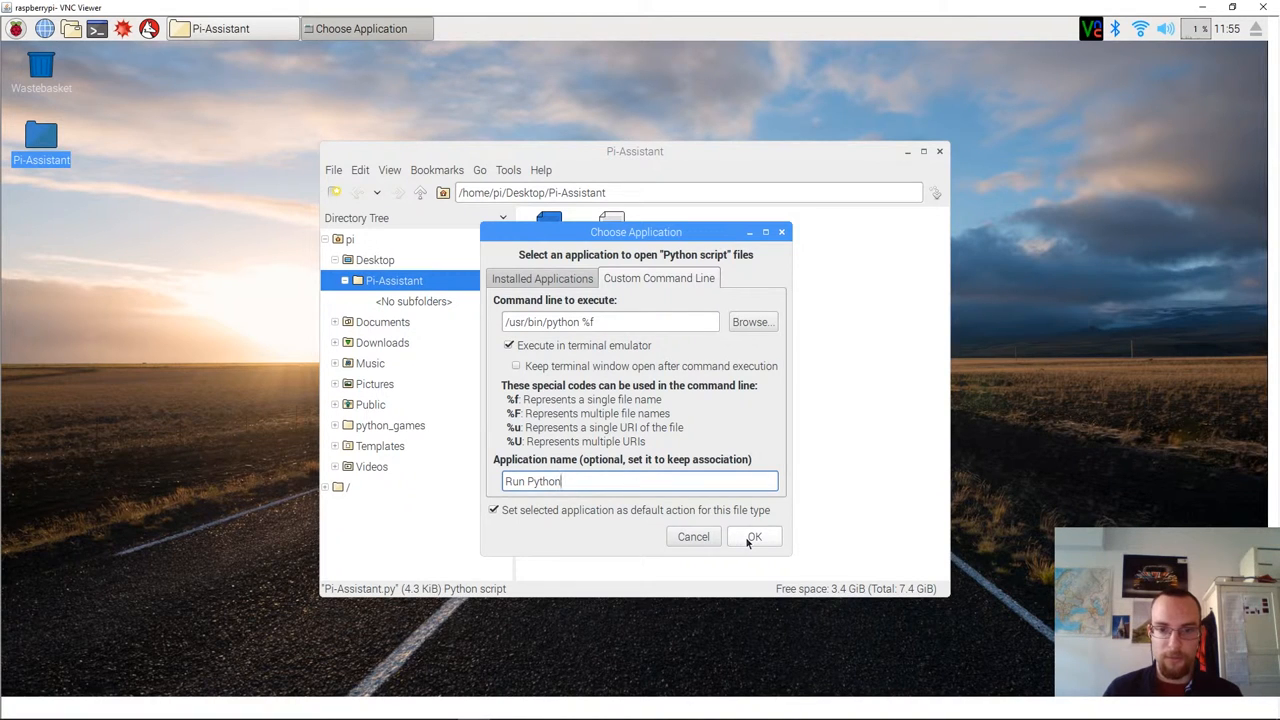
click(754, 536)
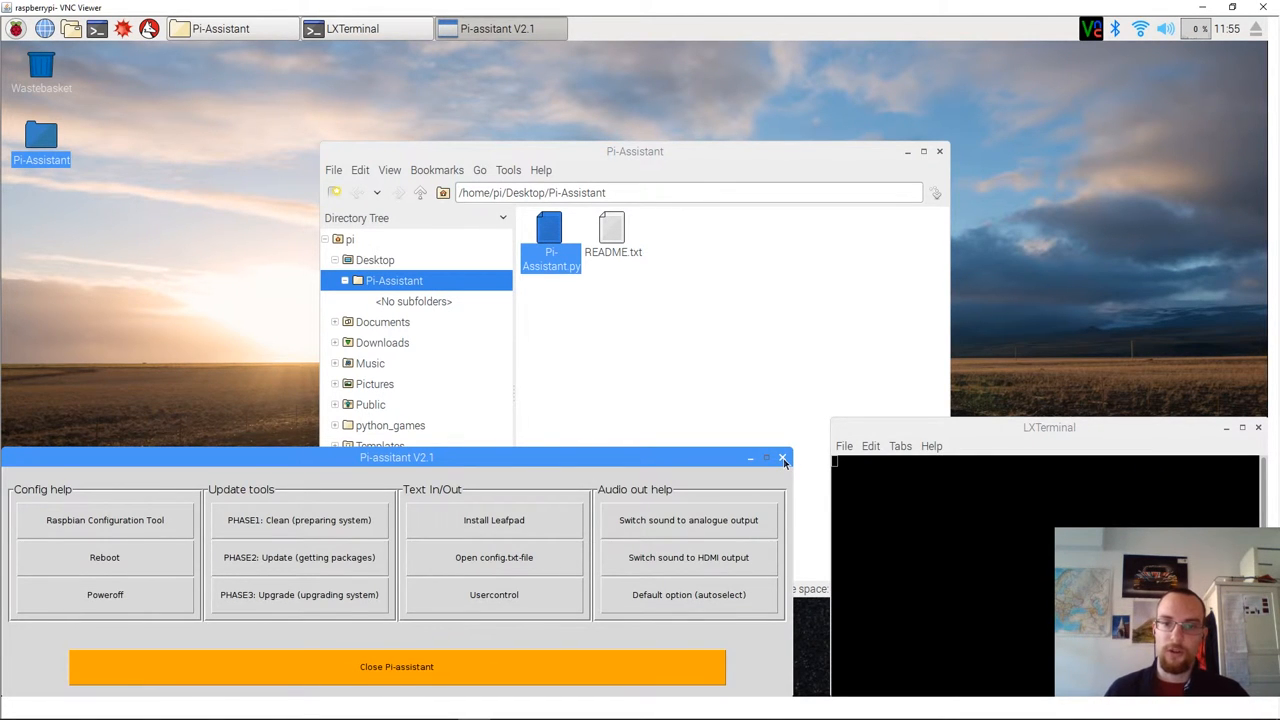
Close the Pi-assistant V2.1 window and its terminal.
click(784, 456)
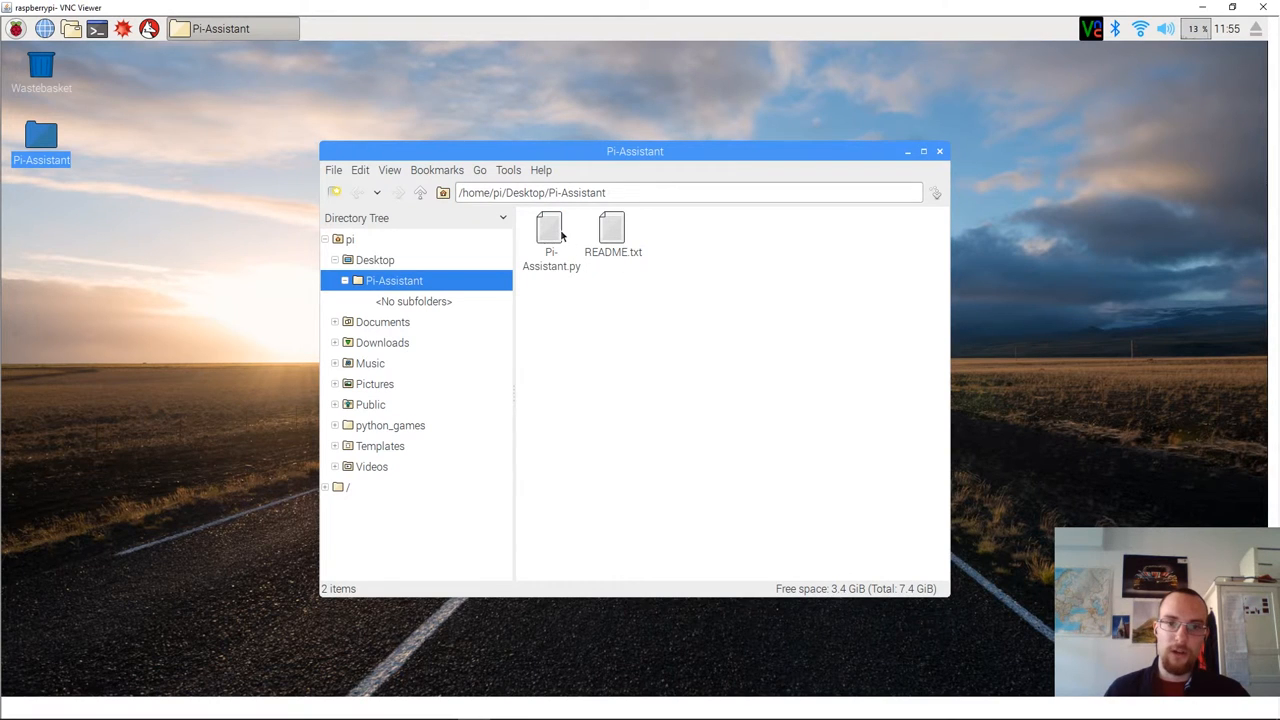
right_click(548, 230)
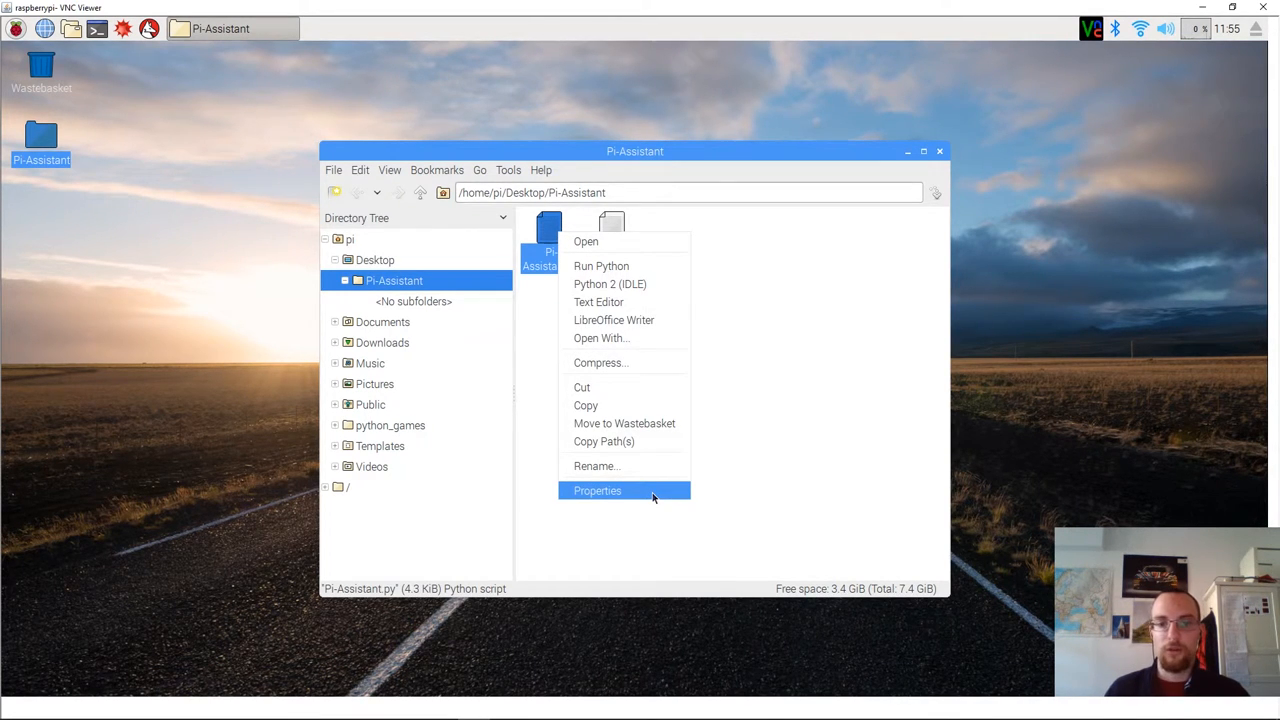
click(596, 490)
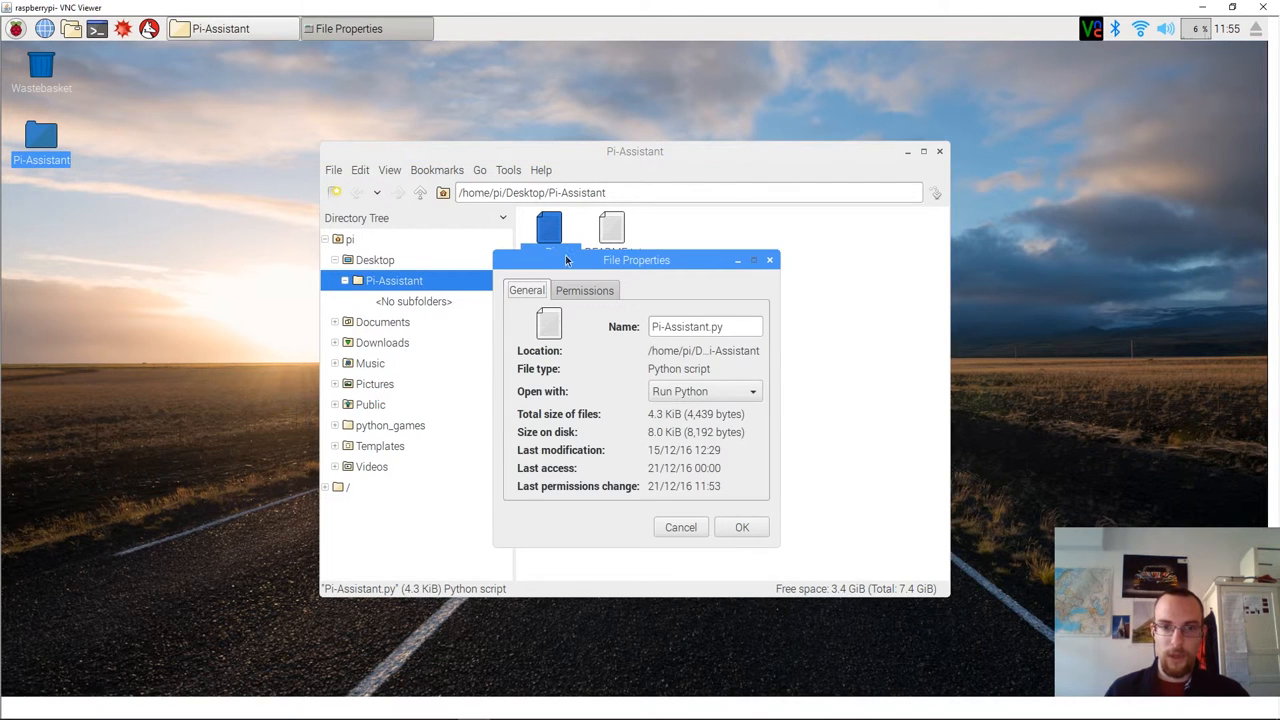
click(584, 290)
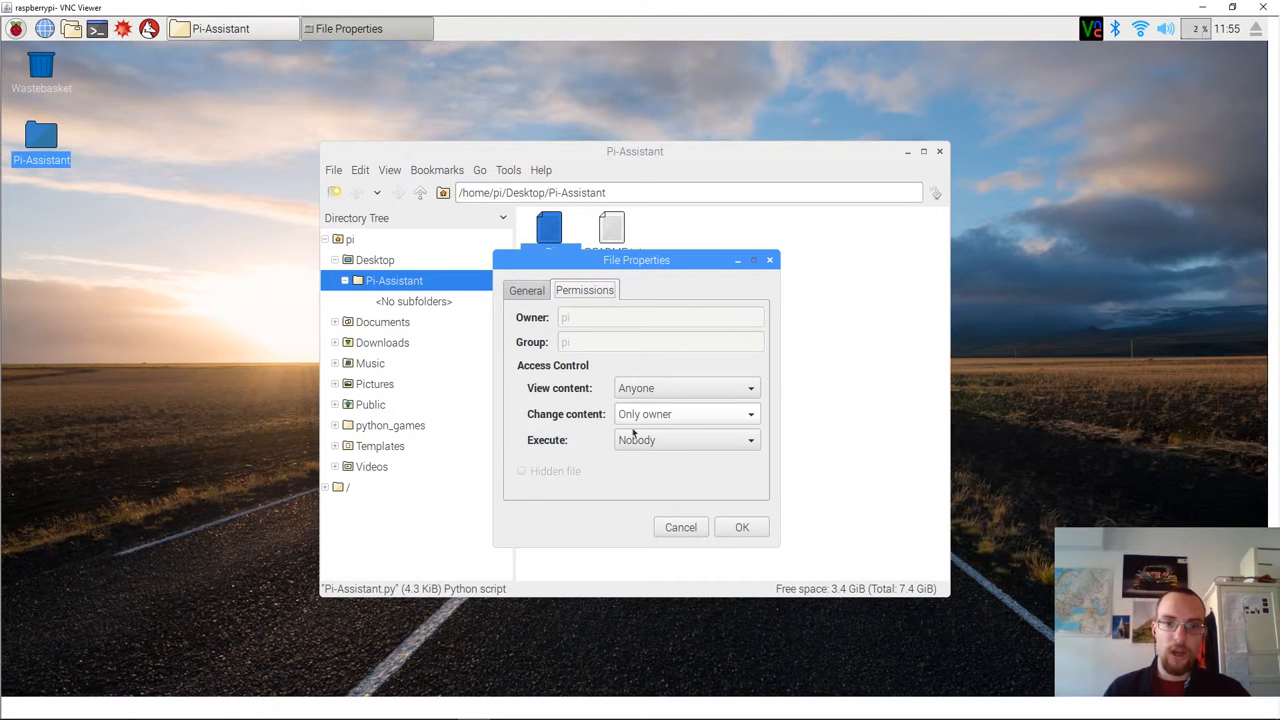
mouse_move(684, 440)
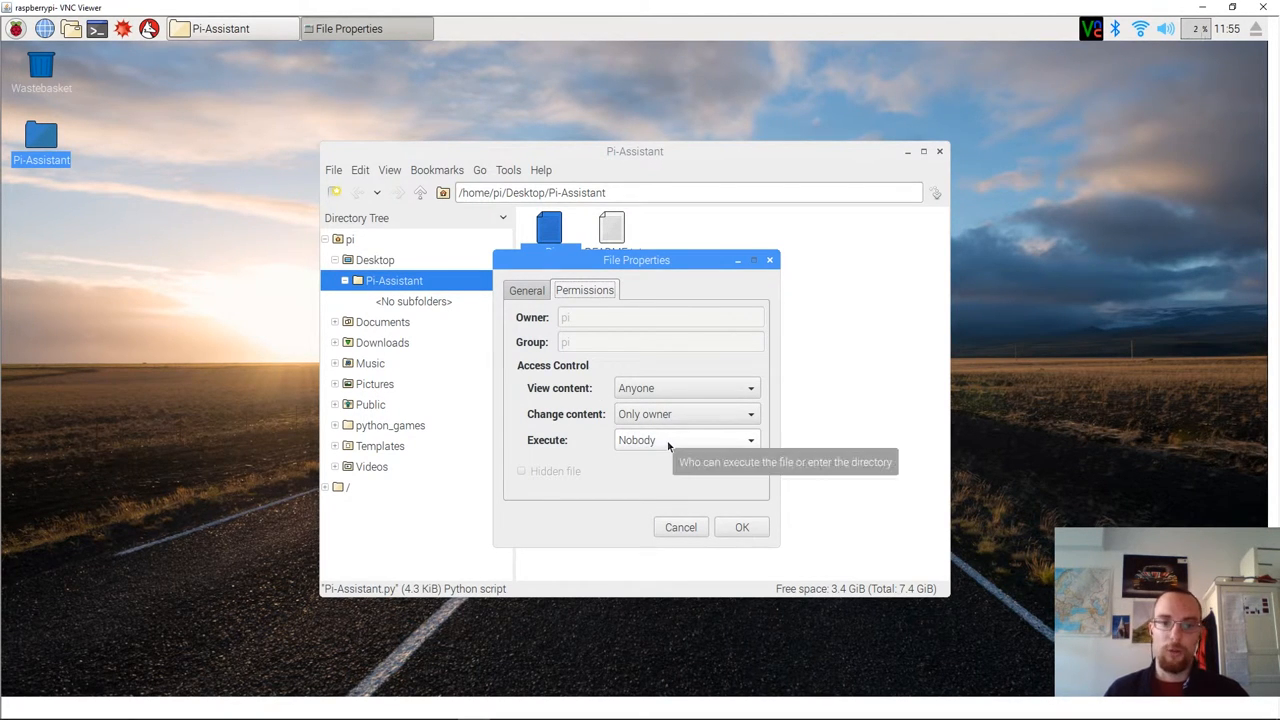
mouse_move(742, 528)
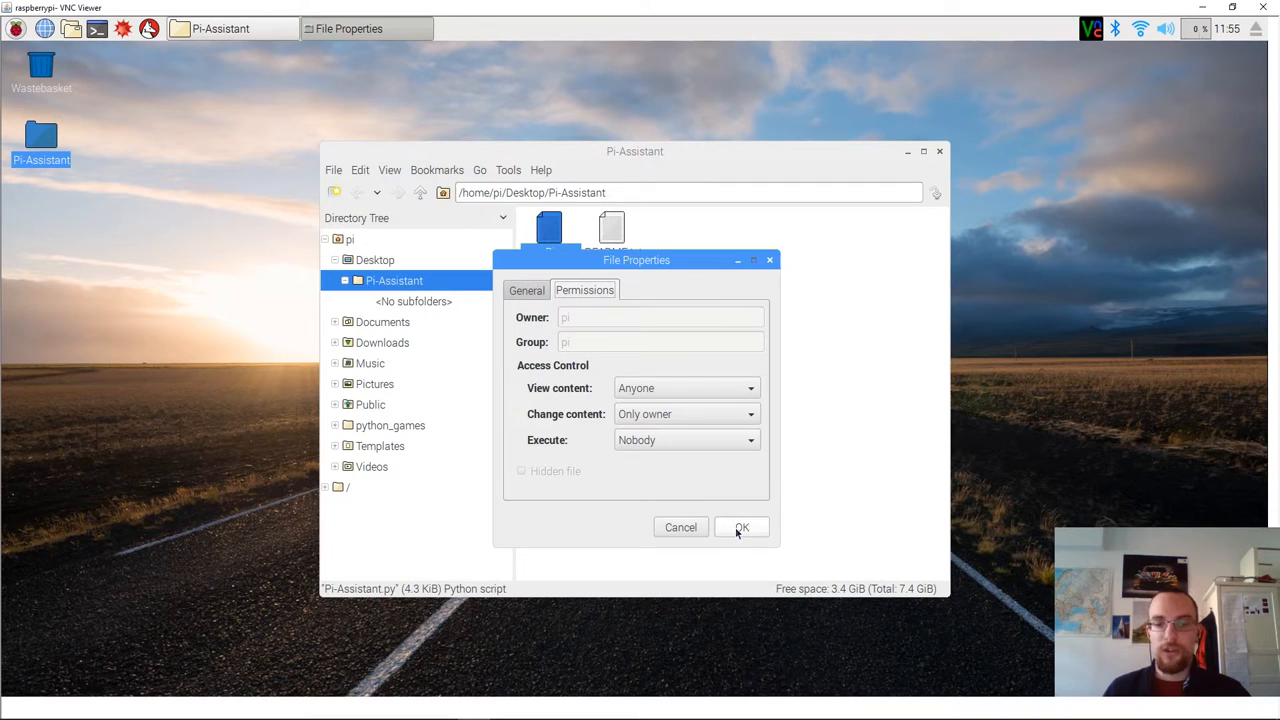
click(740, 528)
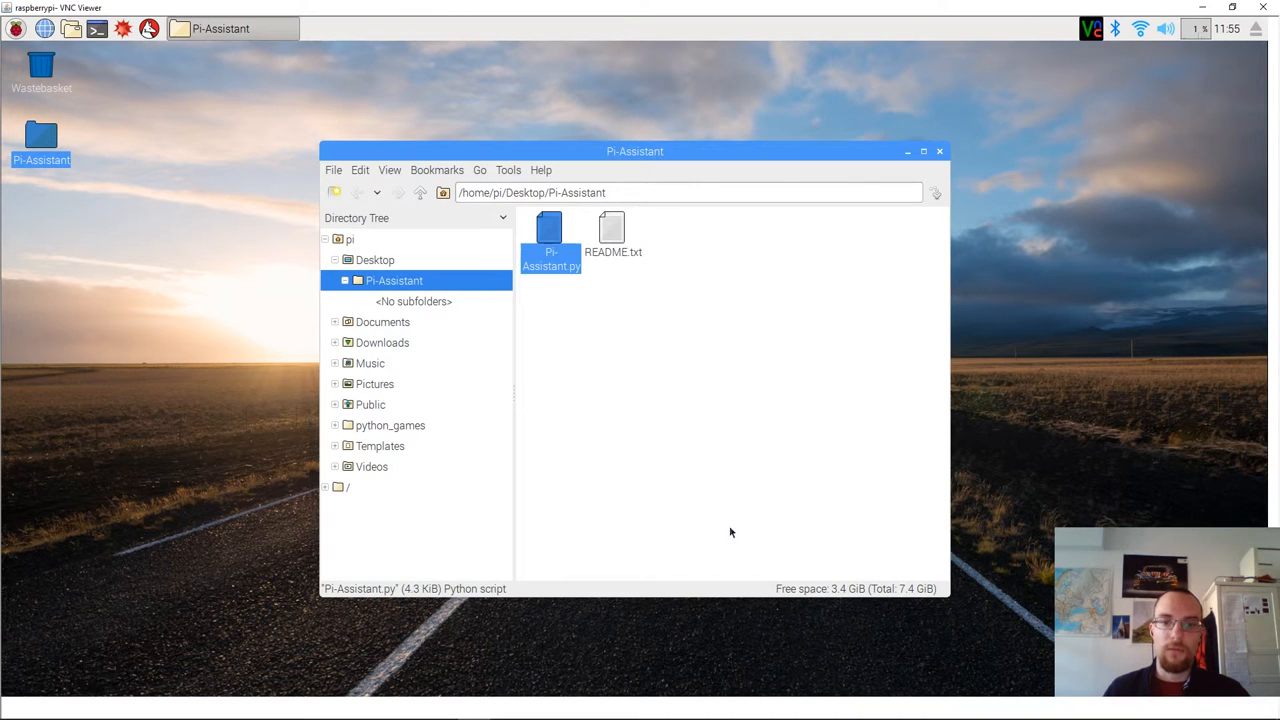
Close the Pi-Assistant file manager window, leaving the desktop.
click(940, 152)
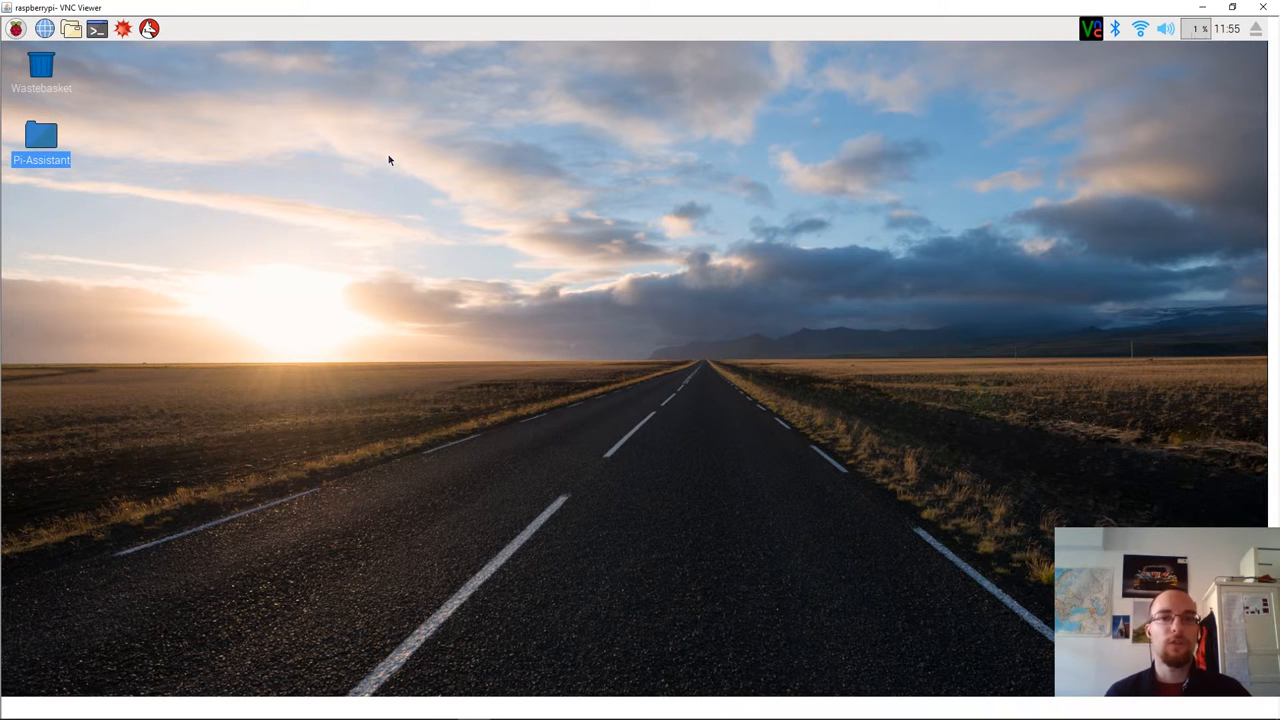
mouse_move(40, 140)
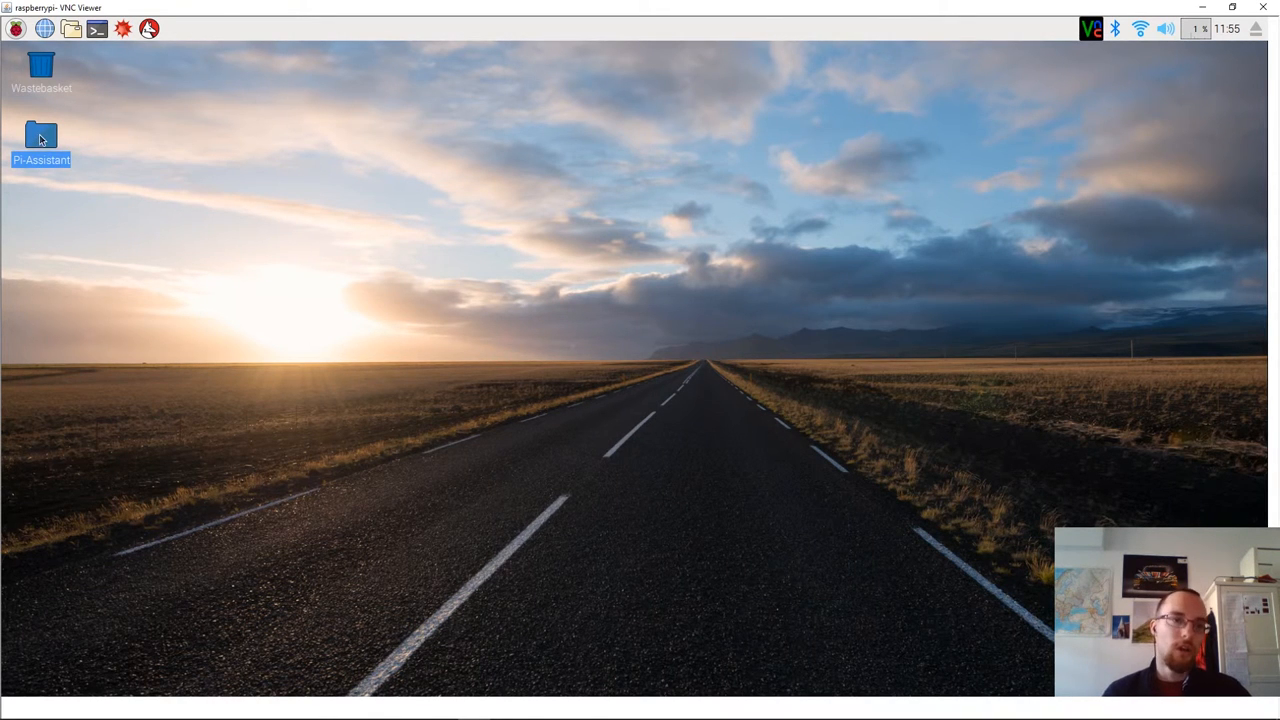
Set the Pi-Assistant folder's Access content permission to Only owner in its Properties.
right_click(40, 136)
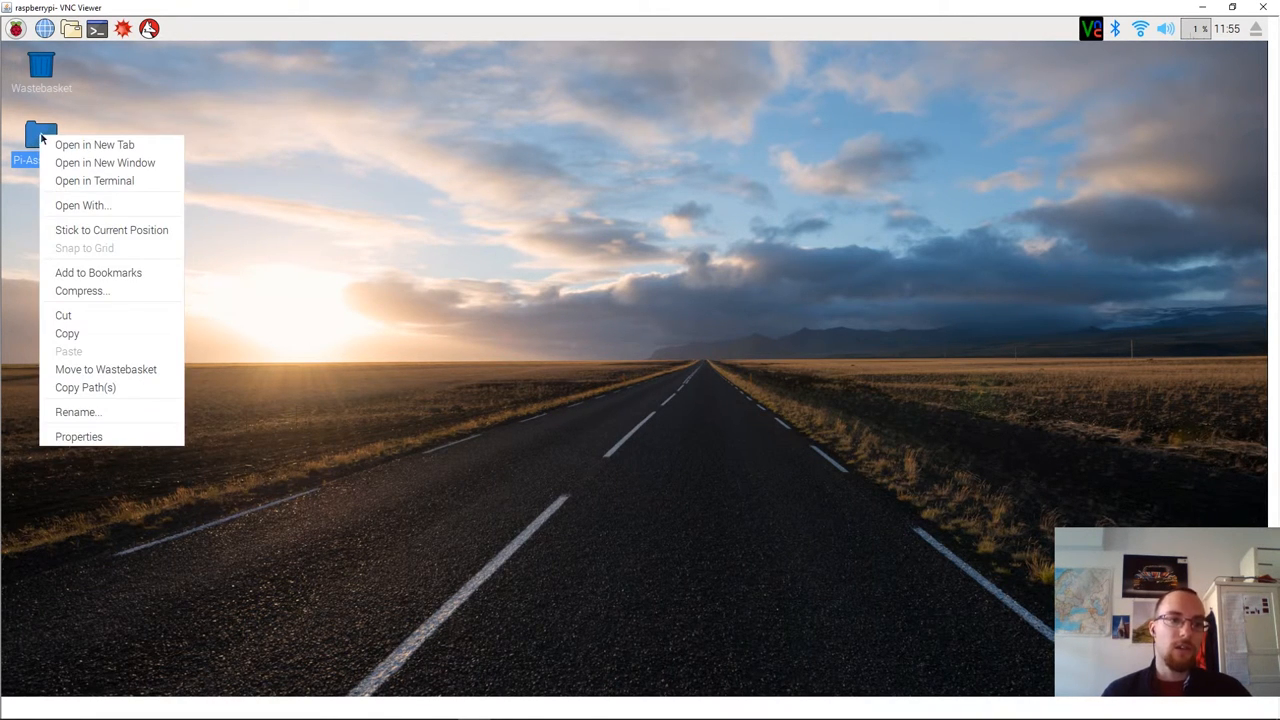
mouse_move(80, 436)
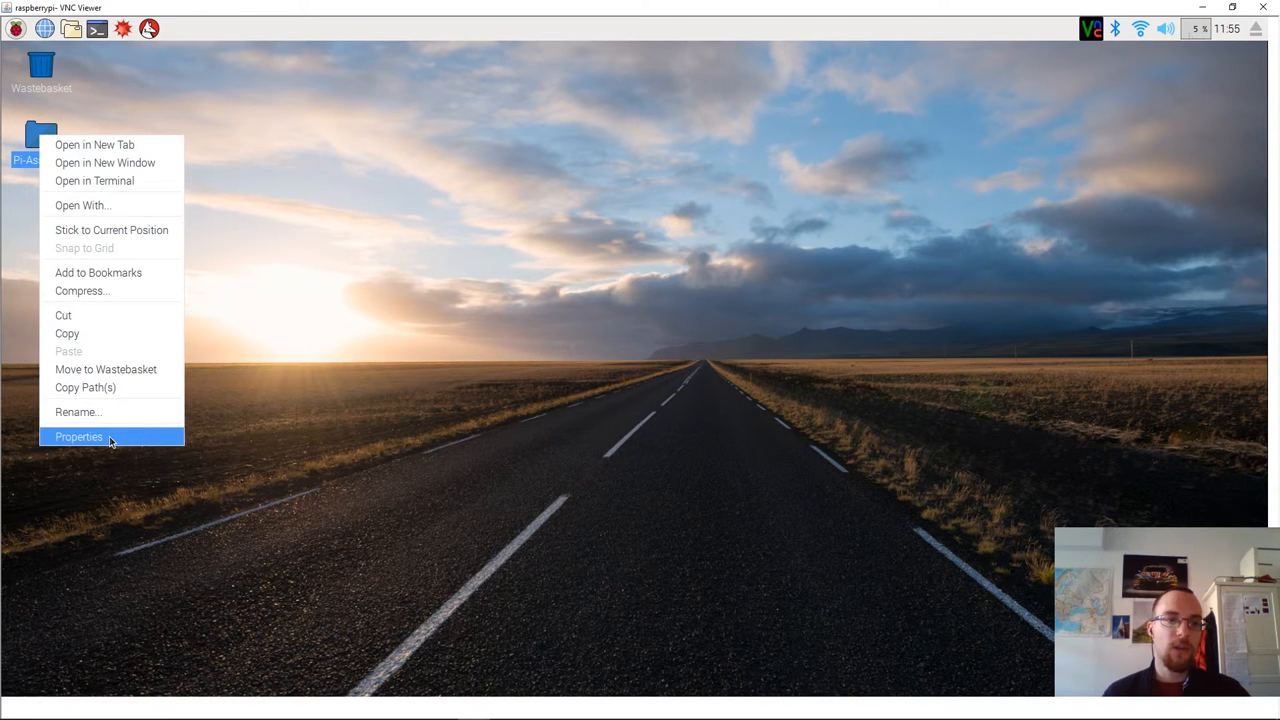
click(80, 436)
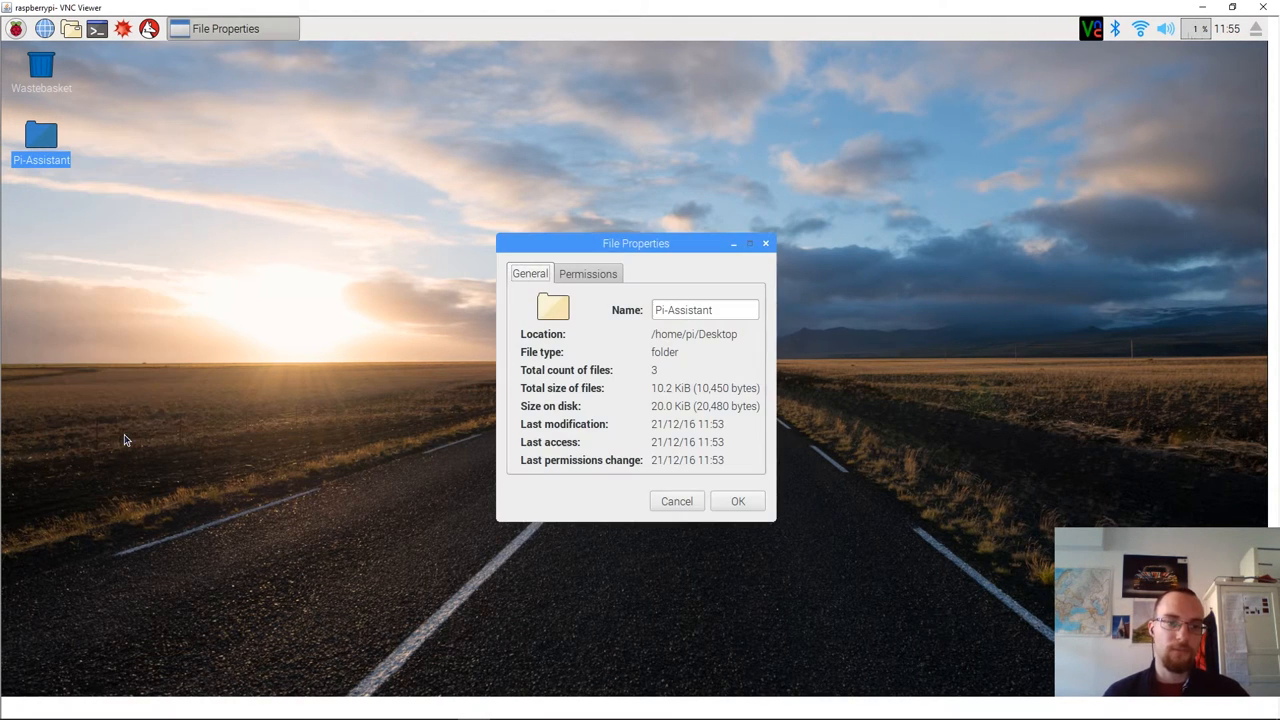
click(588, 272)
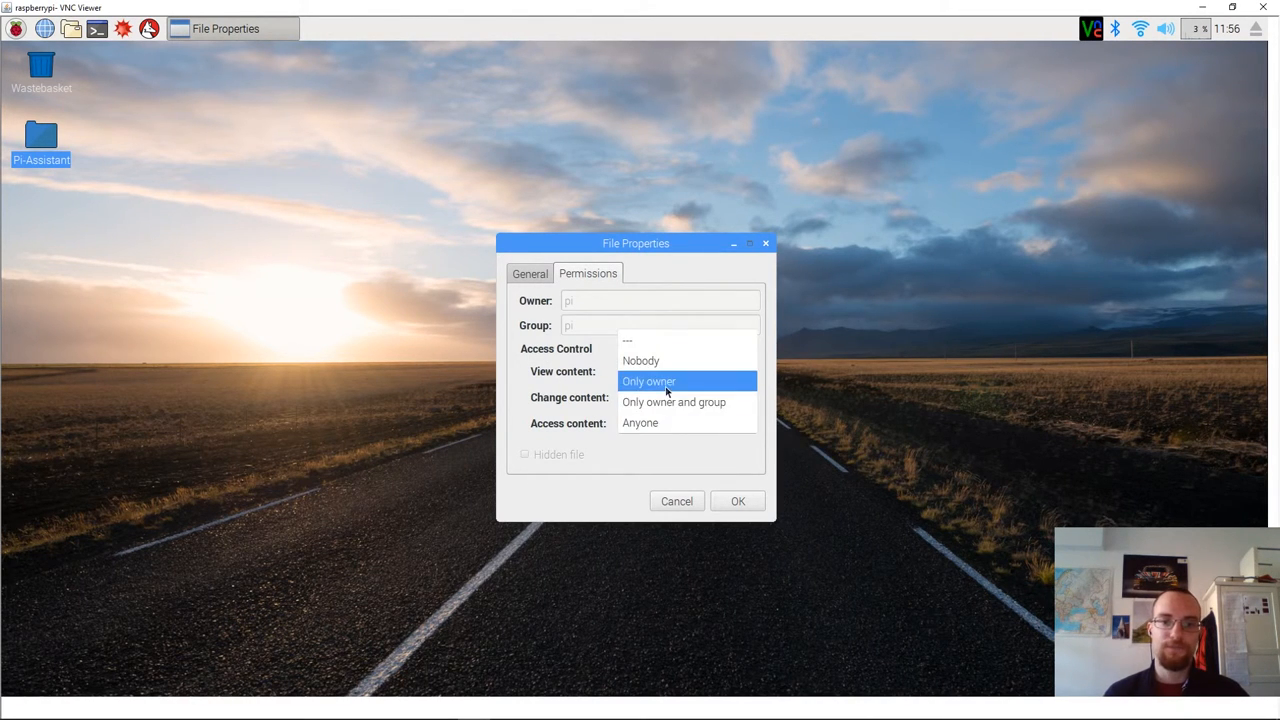
click(648, 380)
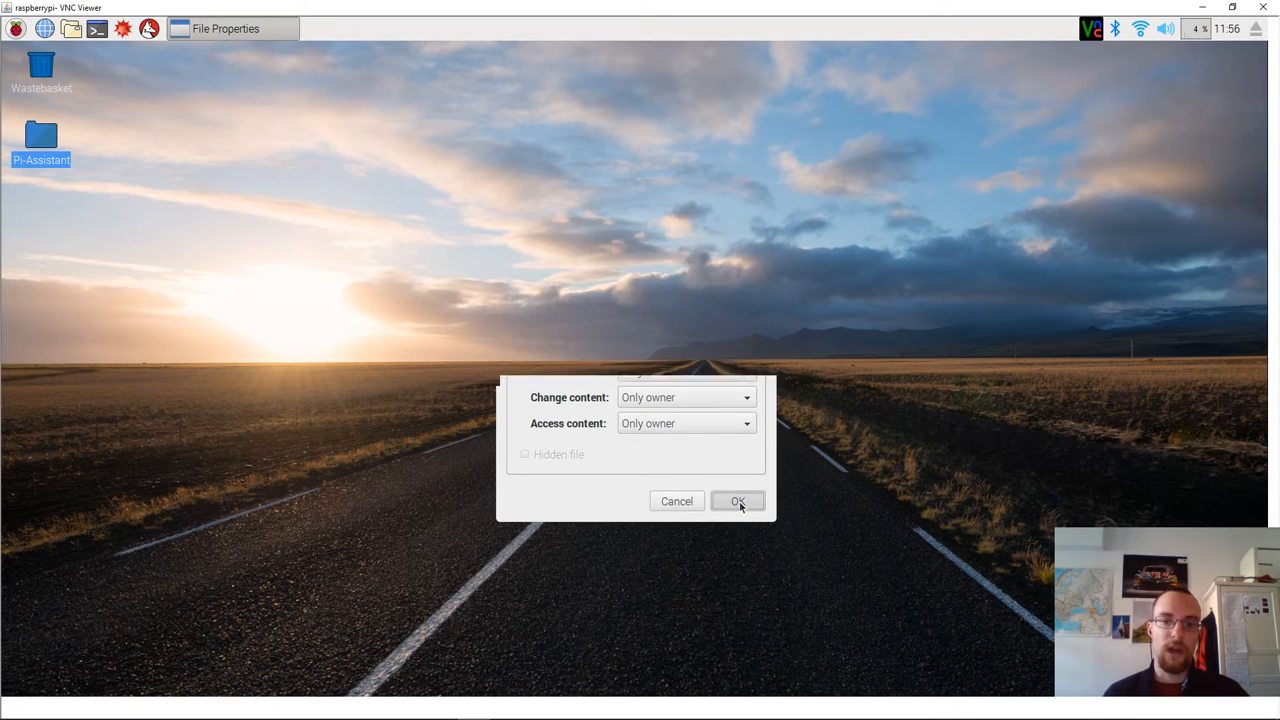
click(738, 500)
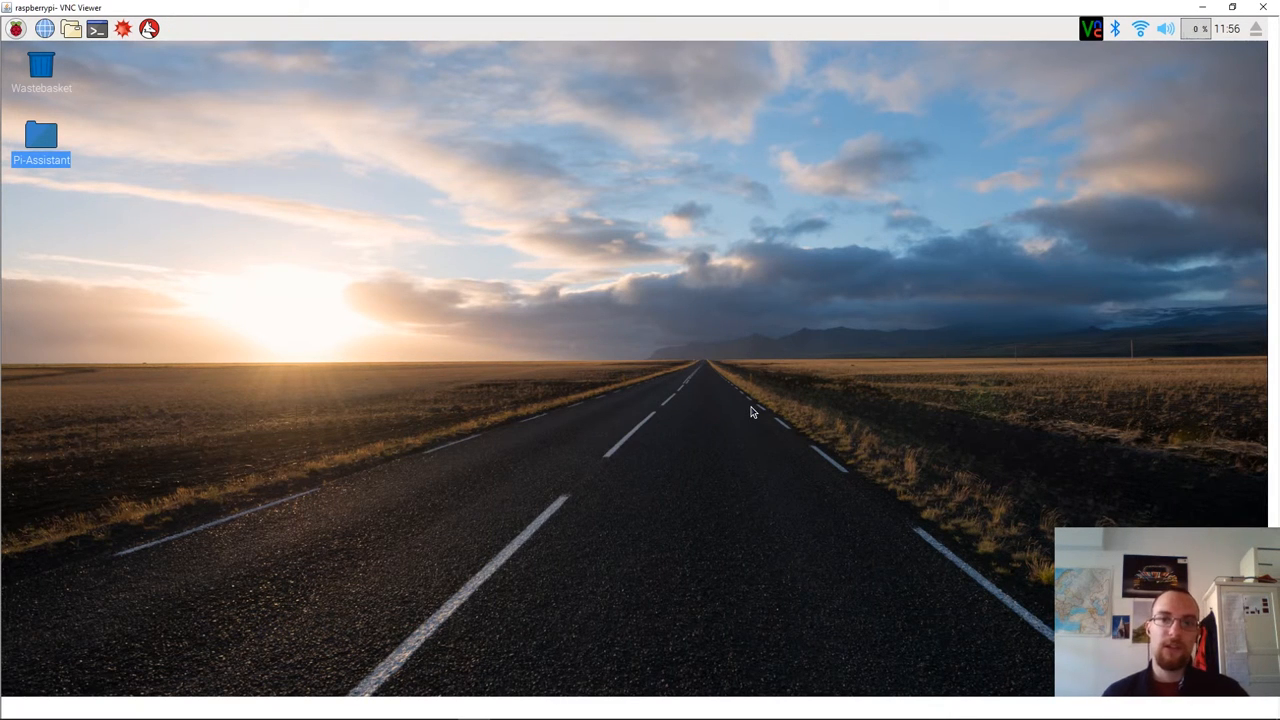
Open the desktop Pi-Assistant folder to launch Pi-Assistant.py.
double_click(40, 136)
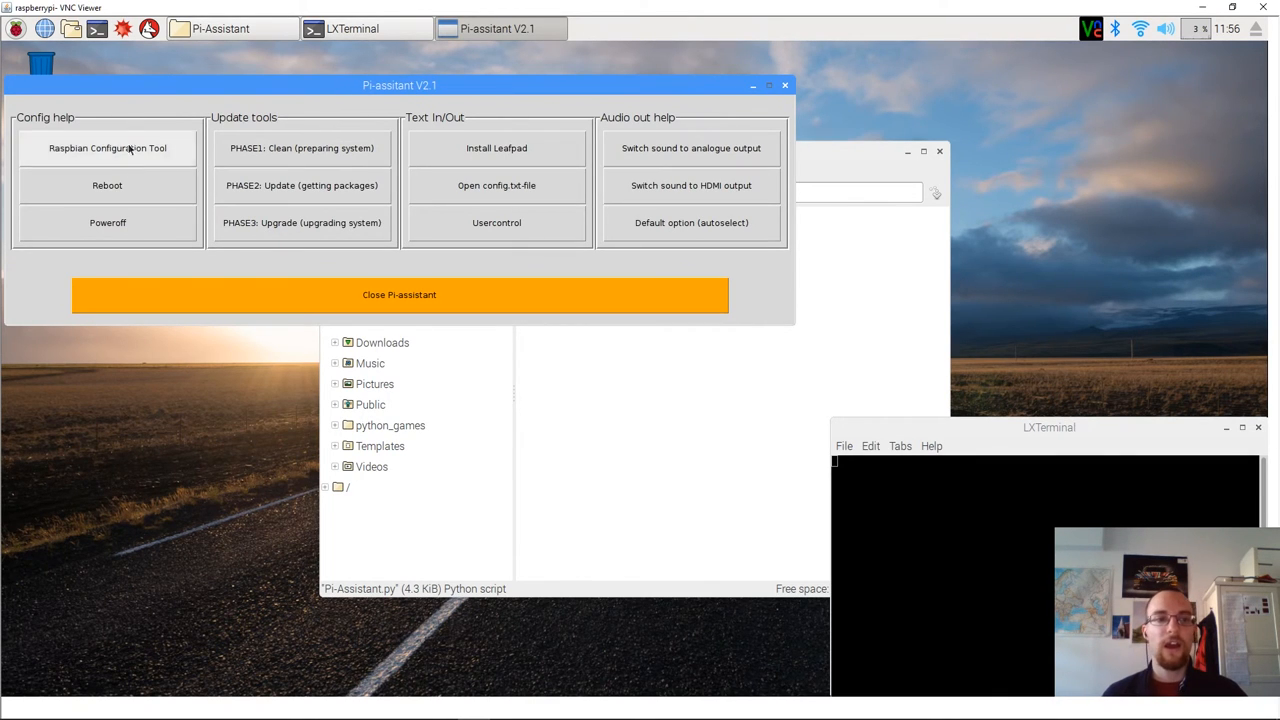
mouse_move(496, 222)
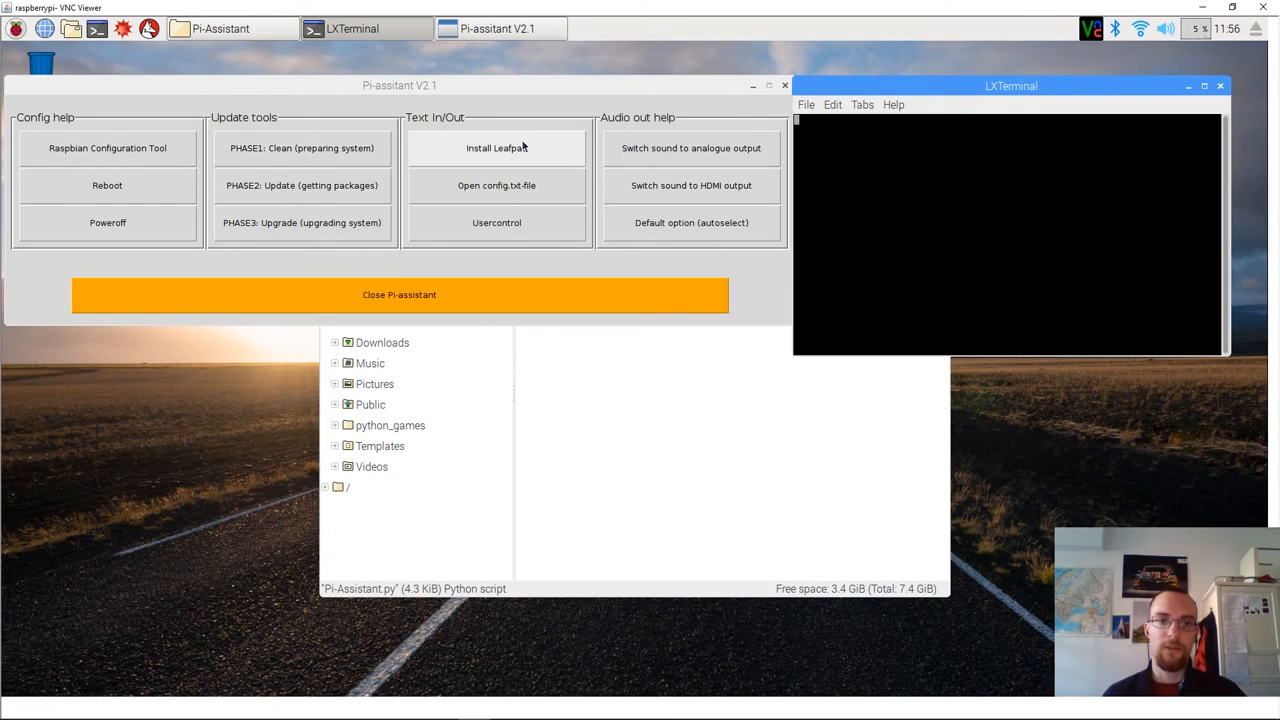
Open config.txt in a text editor using the Pi-assistant's Open config.txt button.
click(496, 184)
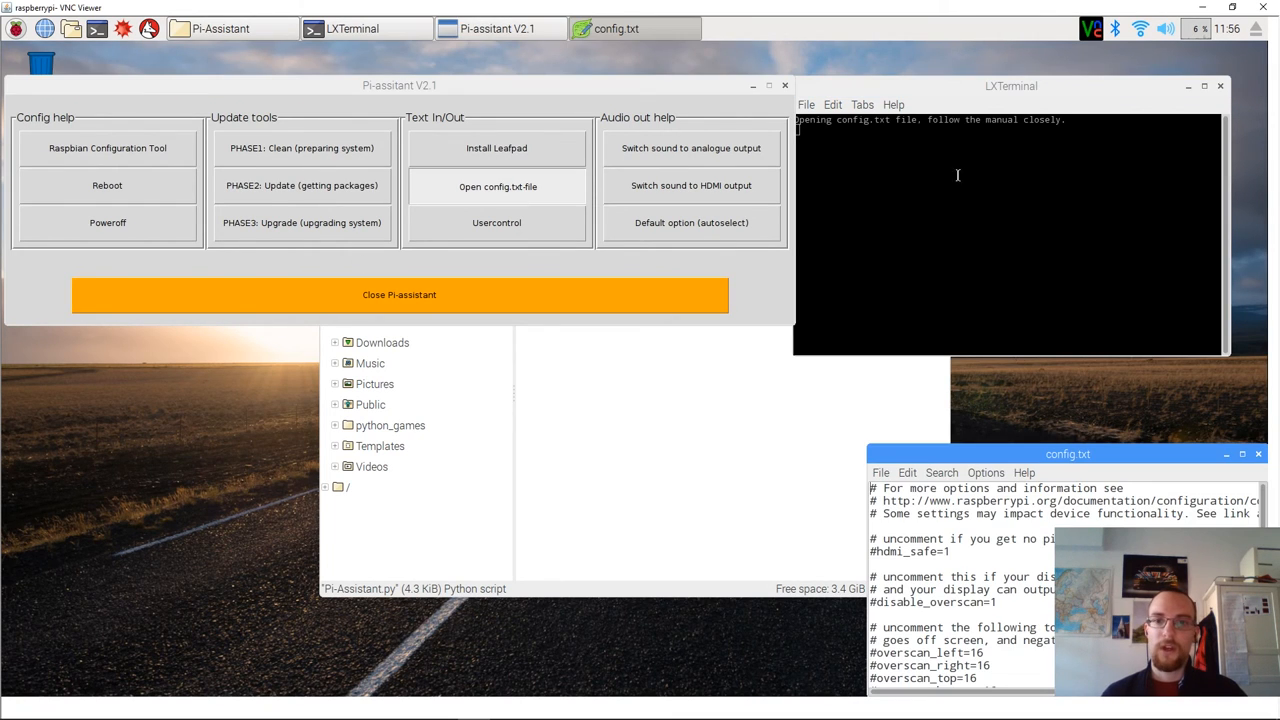
click(1000, 84)
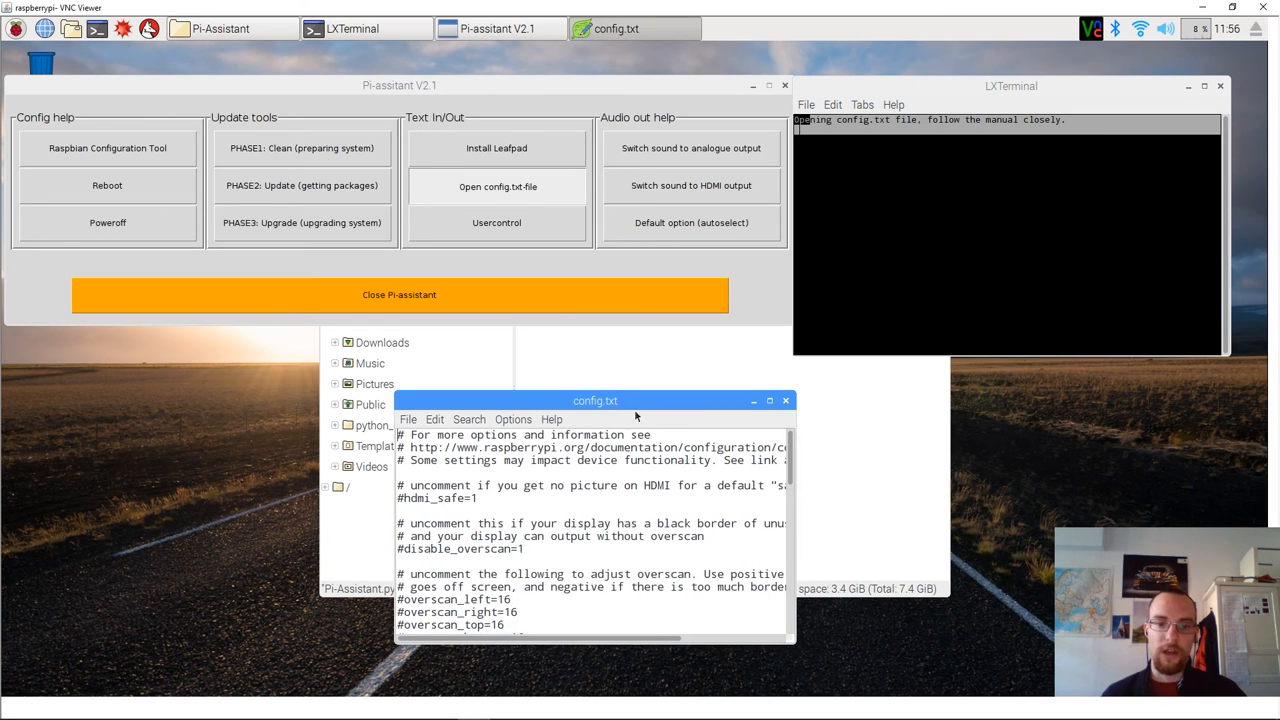
mouse_move(608, 520)
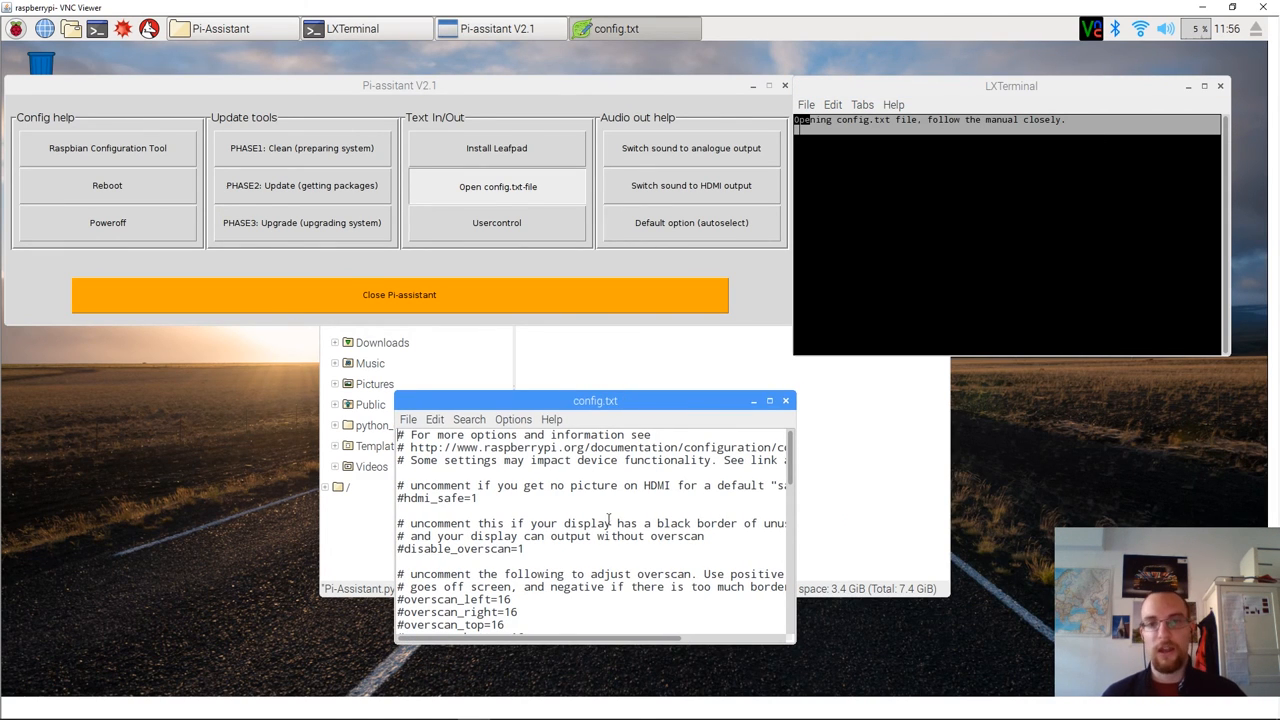